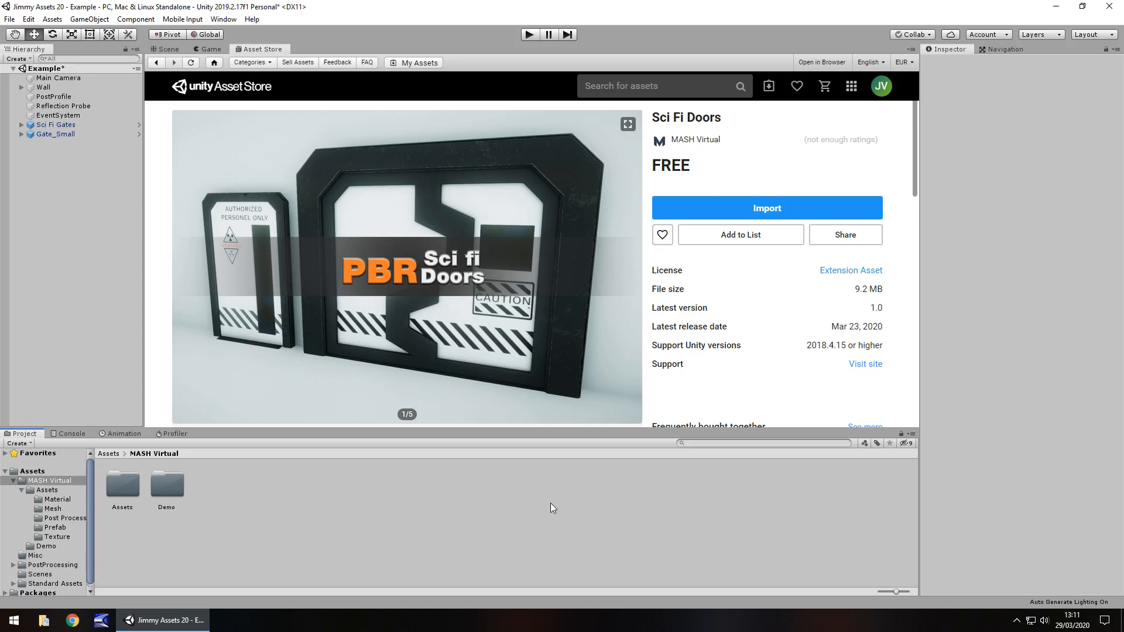
pyautogui.moveTo(506, 481)
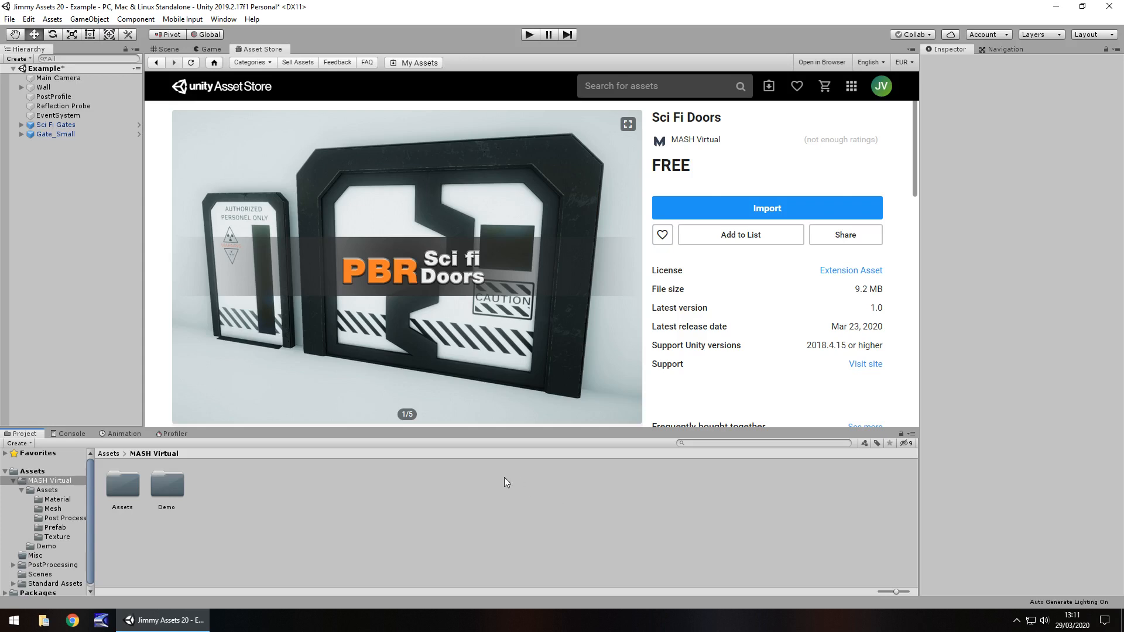
# Return from the store page to the Scene view showing the sci-fi doors.
pyautogui.click(169, 49)
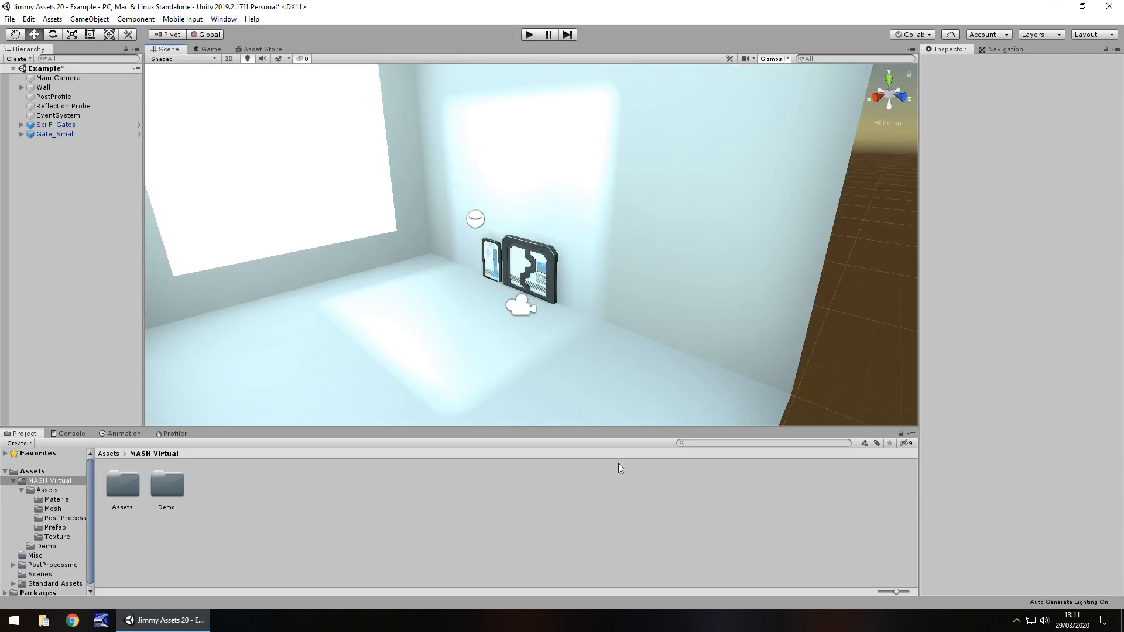
pyautogui.moveTo(550, 494)
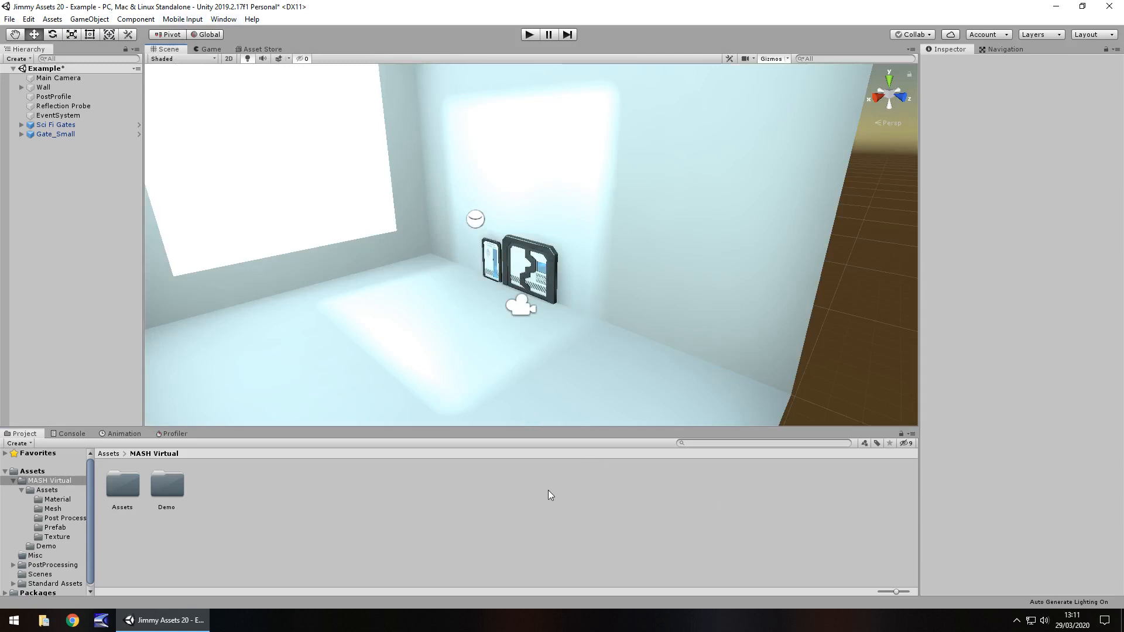
pyautogui.moveTo(567, 321)
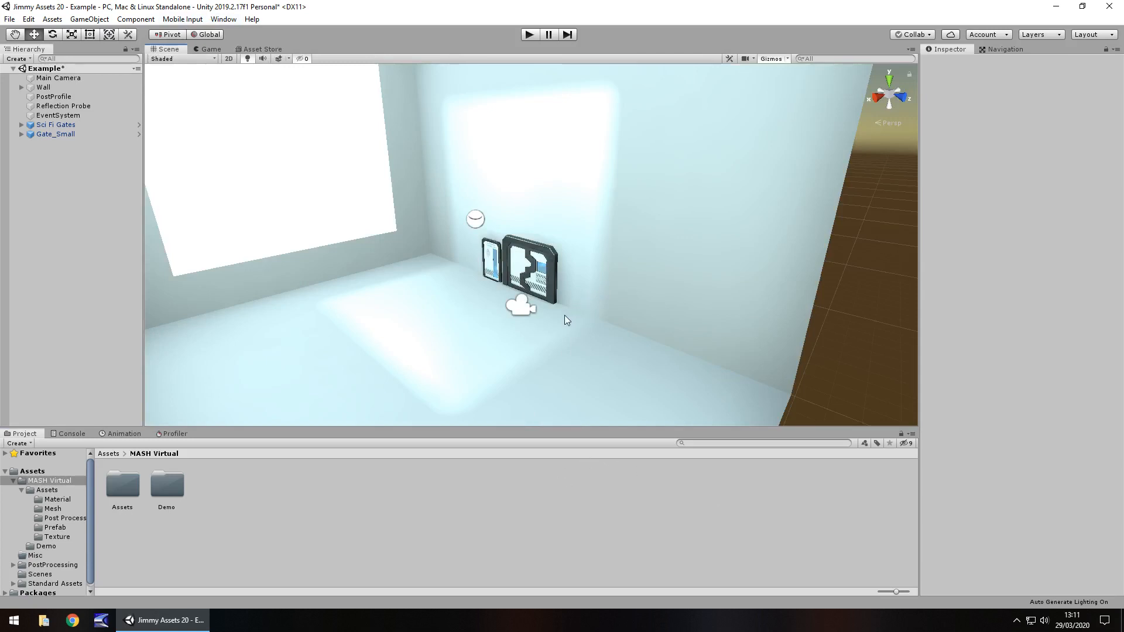
pyautogui.moveTo(519, 353)
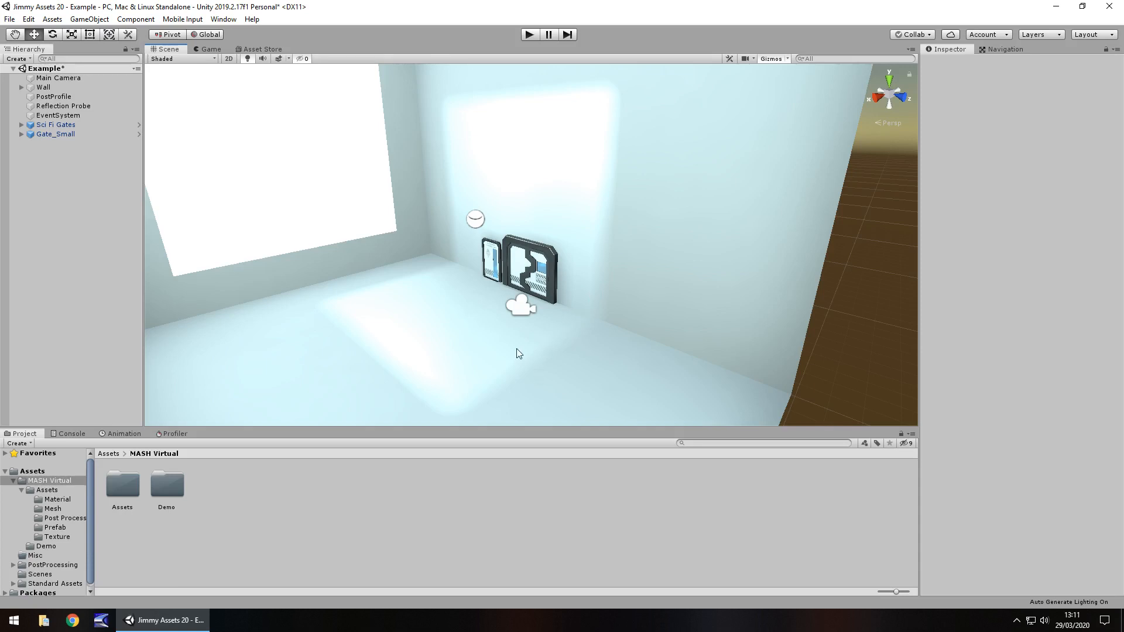
pyautogui.moveTo(615, 340)
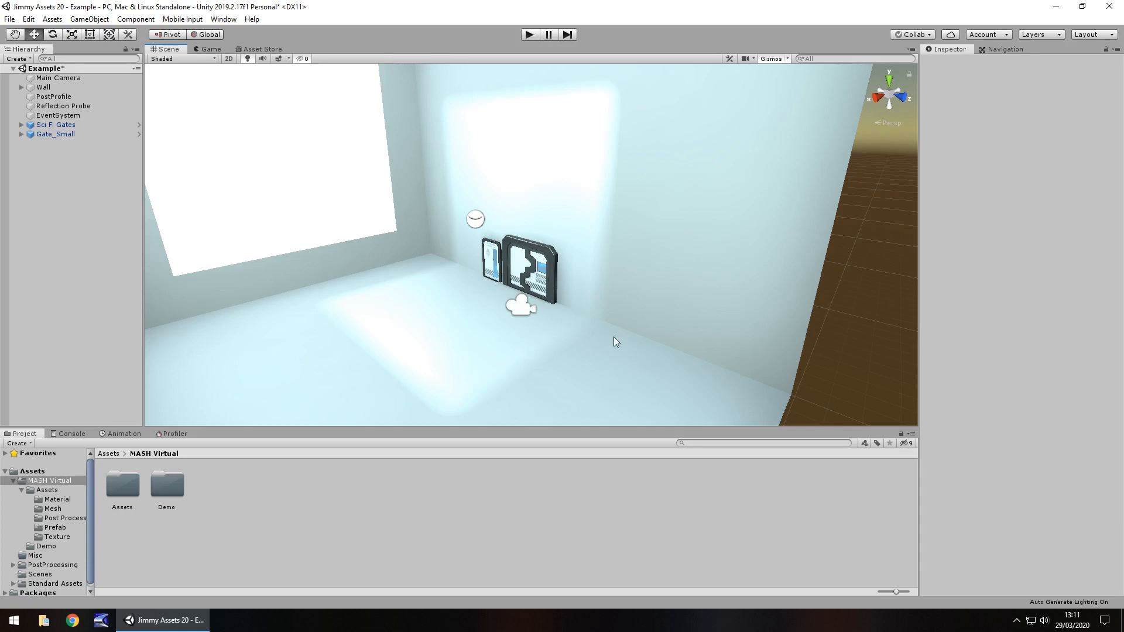
pyautogui.moveTo(618, 340)
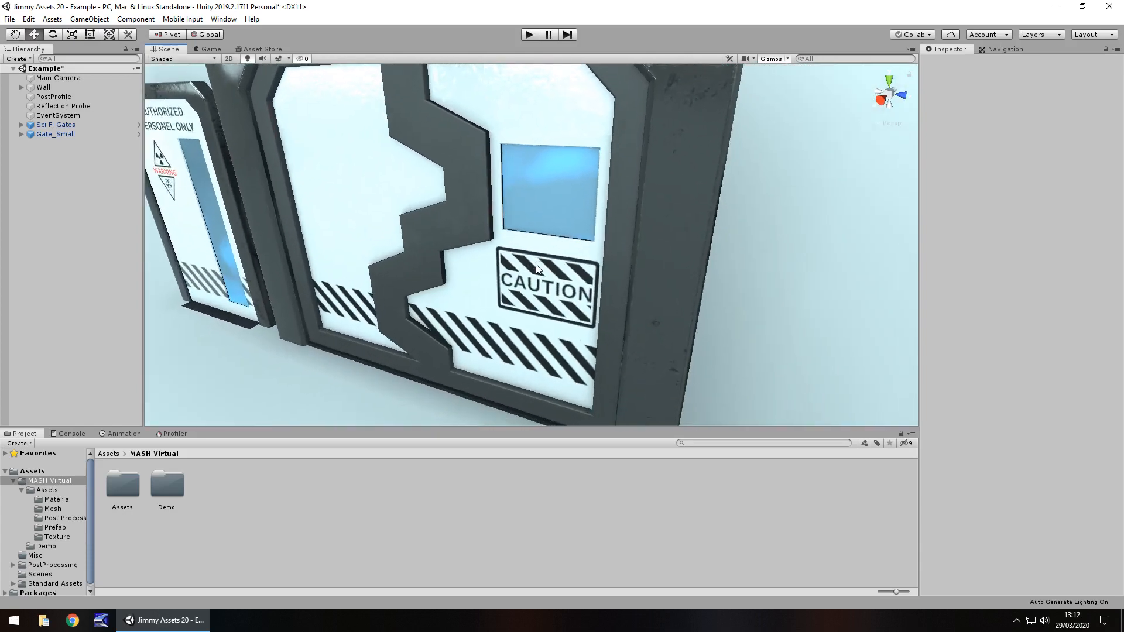
pyautogui.moveTo(472, 294)
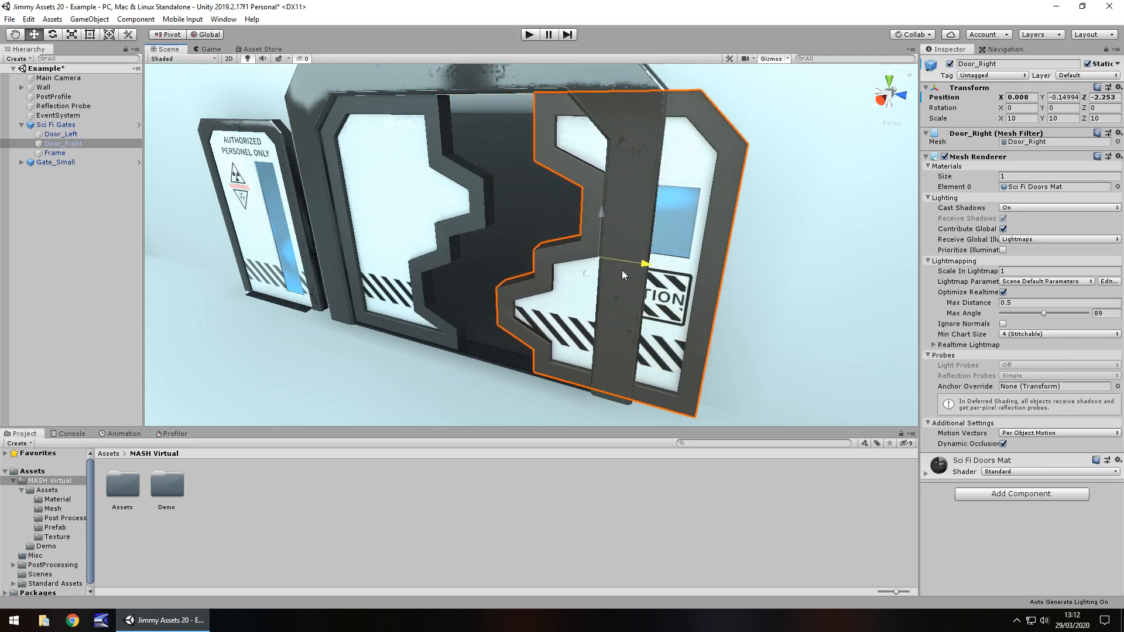
# Select Door_Left under Sci Fi Gates so it can be slid aside.
pyautogui.click(61, 133)
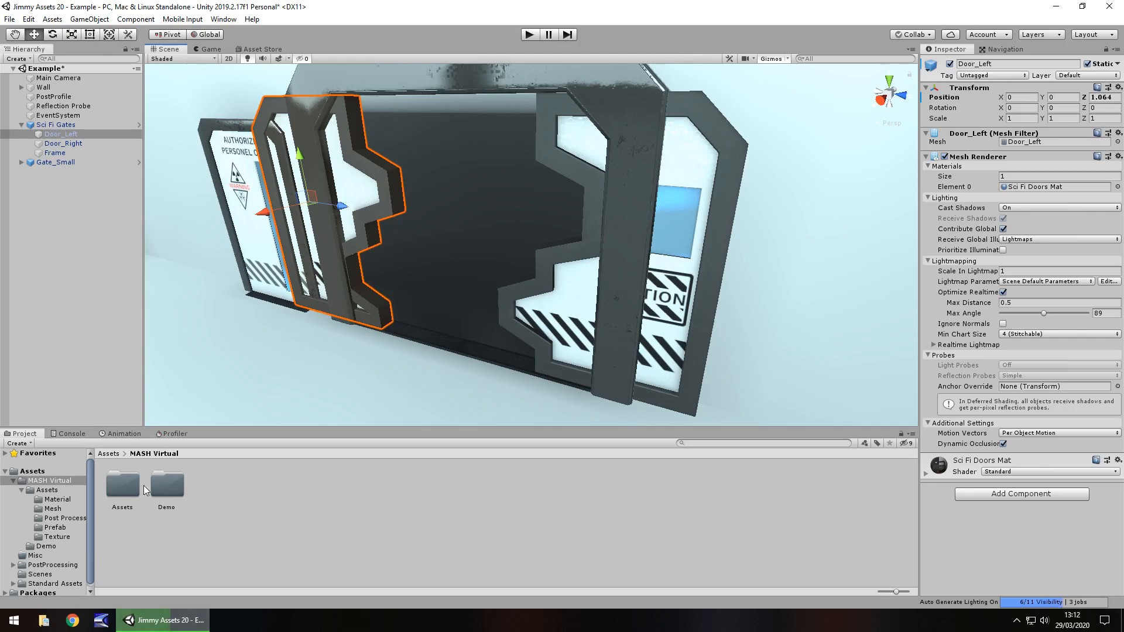
# Browse the Mesh, Post Processing, Prefab, Texture and Demo folders under MASH Virtual > Assets.
pyautogui.click(52, 508)
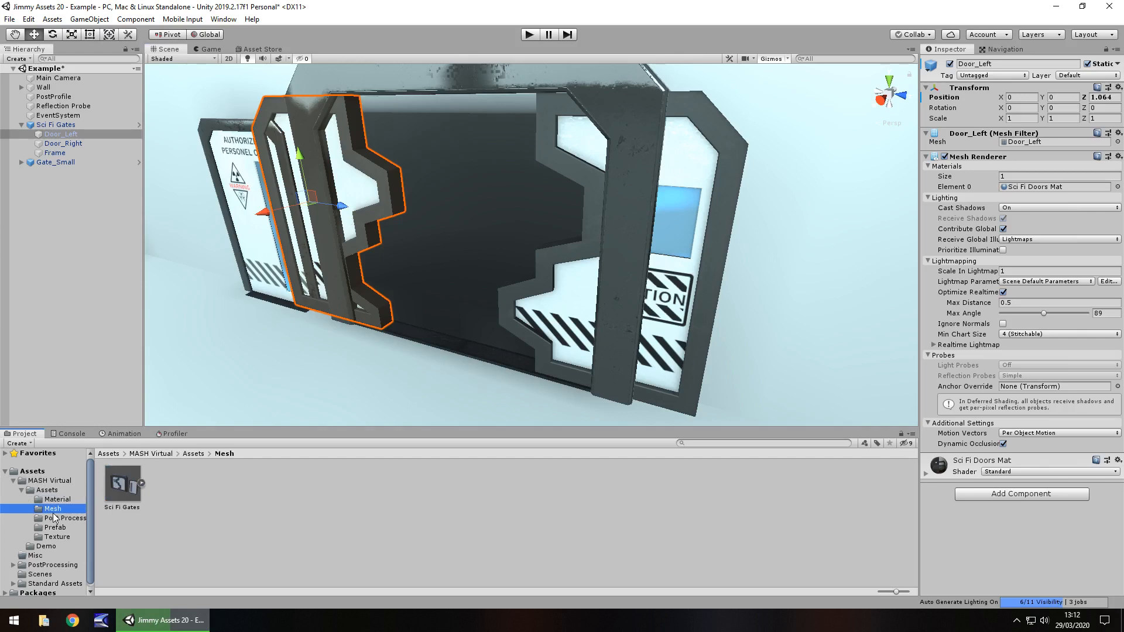
pyautogui.click(63, 519)
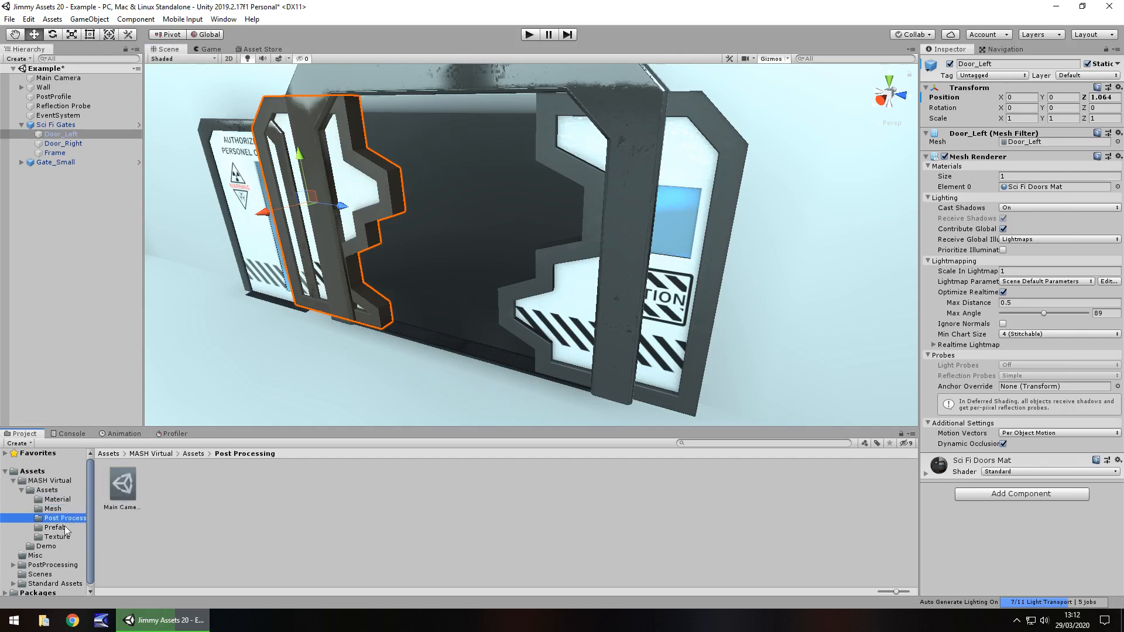
pyautogui.click(55, 527)
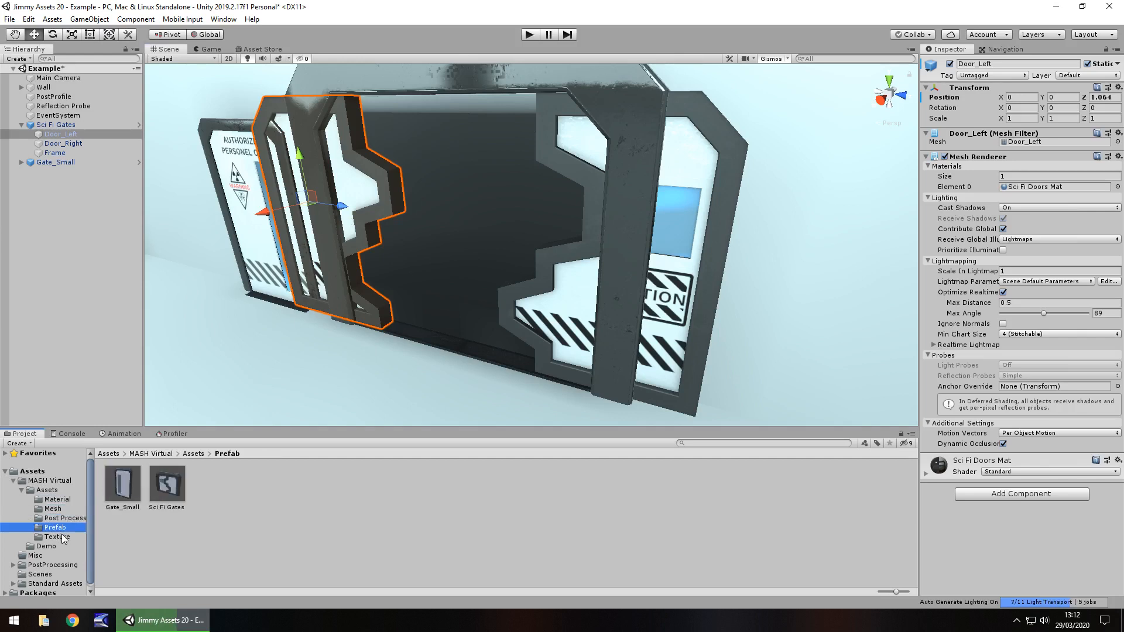
pyautogui.click(55, 536)
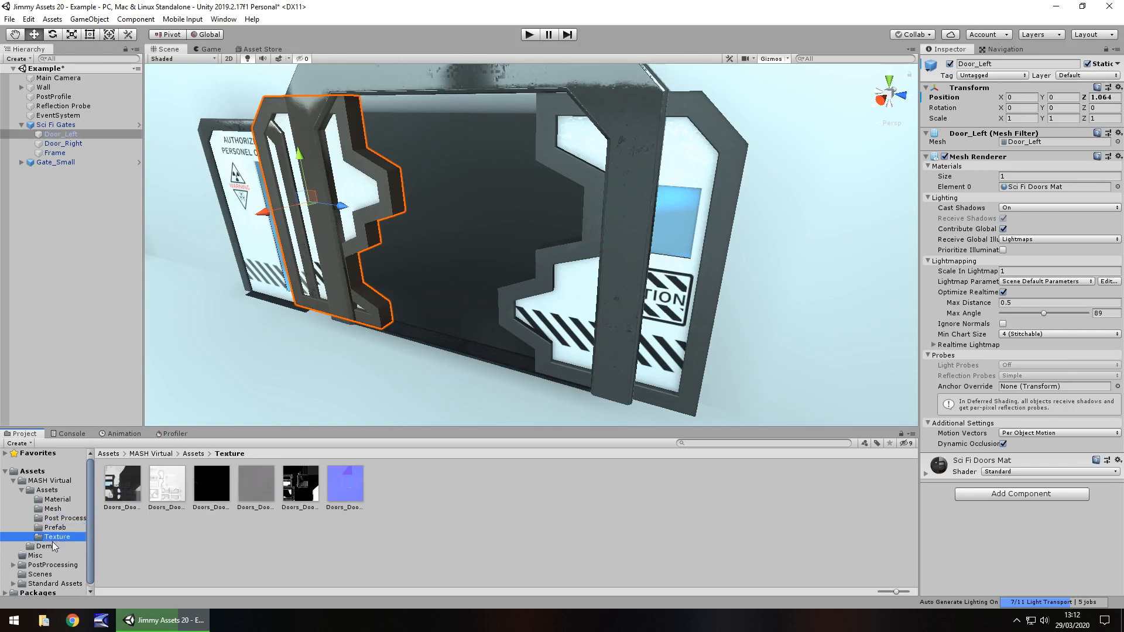
pyautogui.click(46, 546)
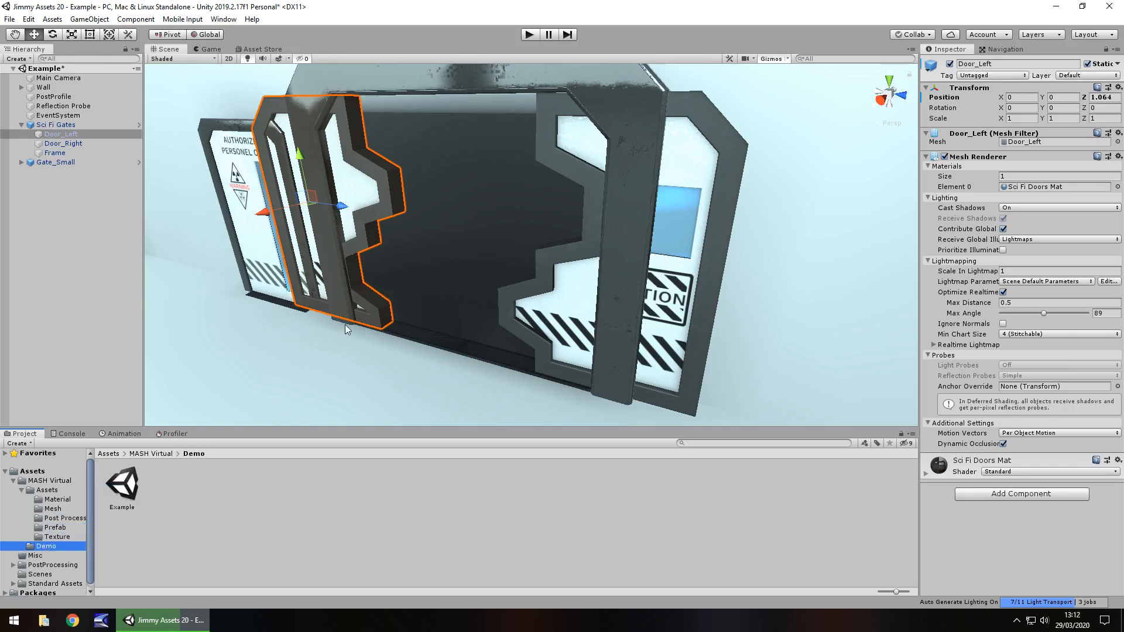
pyautogui.moveTo(292, 356)
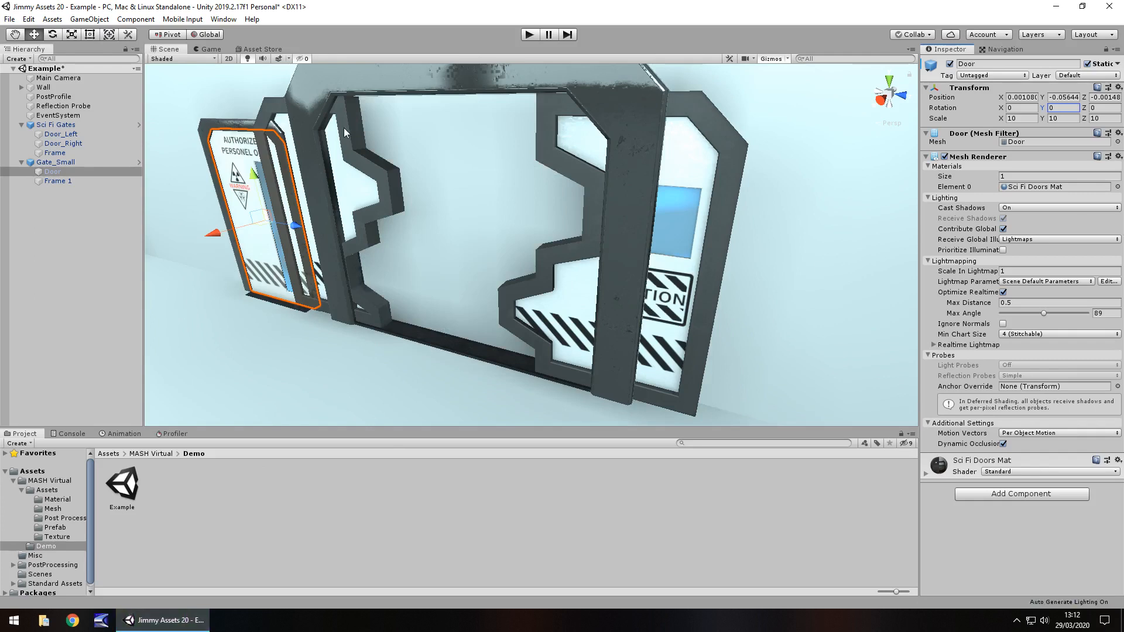
pyautogui.moveTo(423, 309)
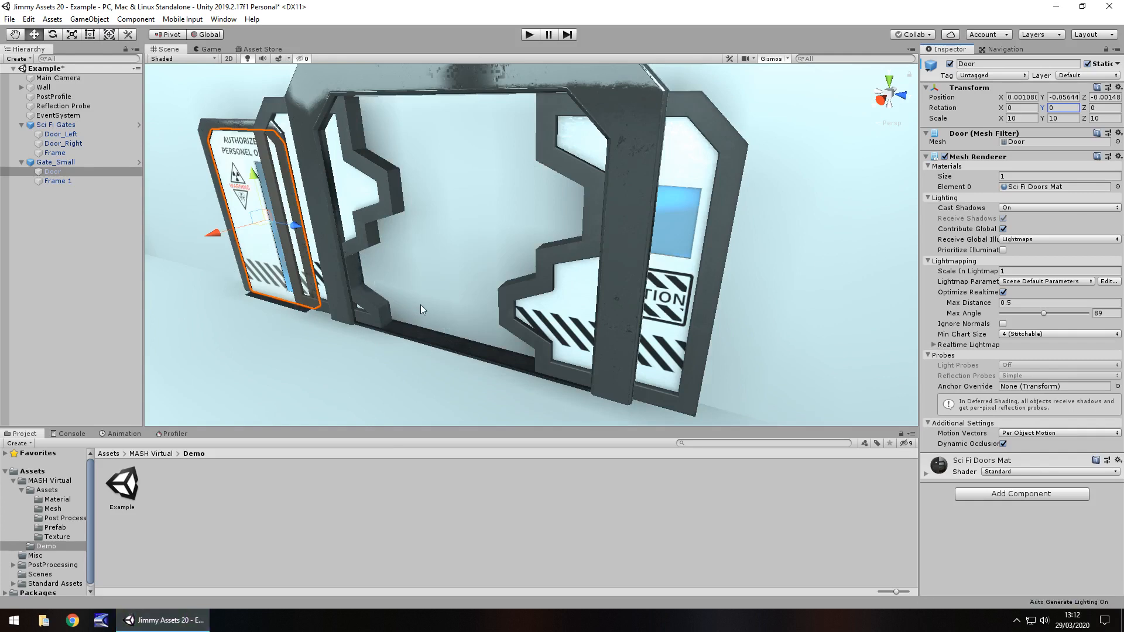
# Select Sci Fi Gates, Door_Right and Main Camera, check the Game view, then return to Scene.
pyautogui.click(57, 124)
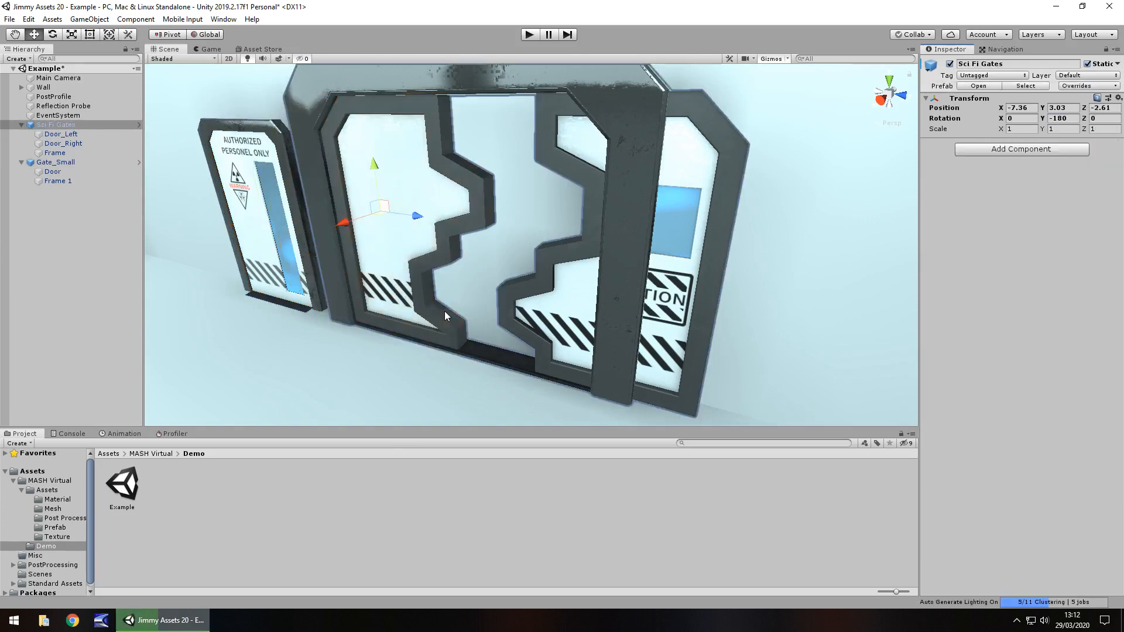
pyautogui.click(63, 143)
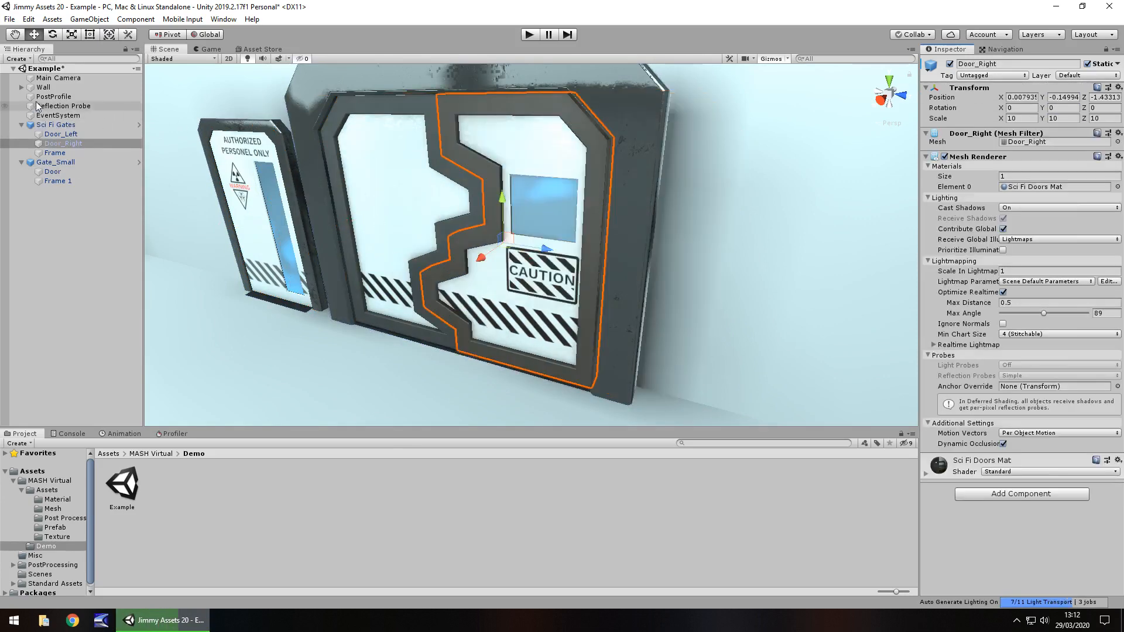
pyautogui.click(57, 77)
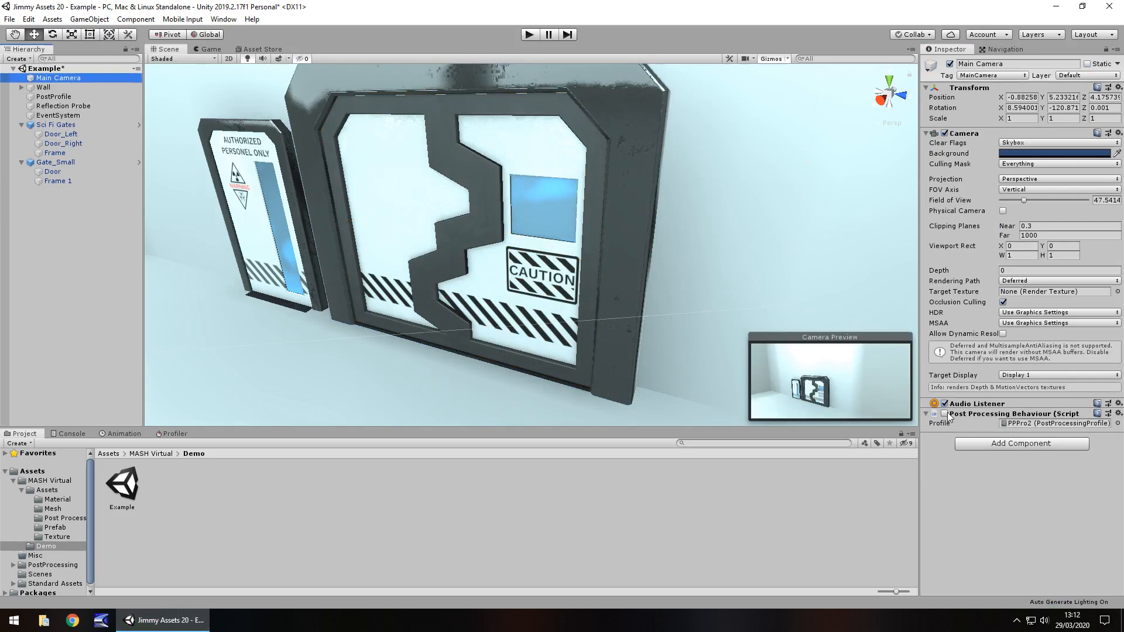
pyautogui.click(210, 49)
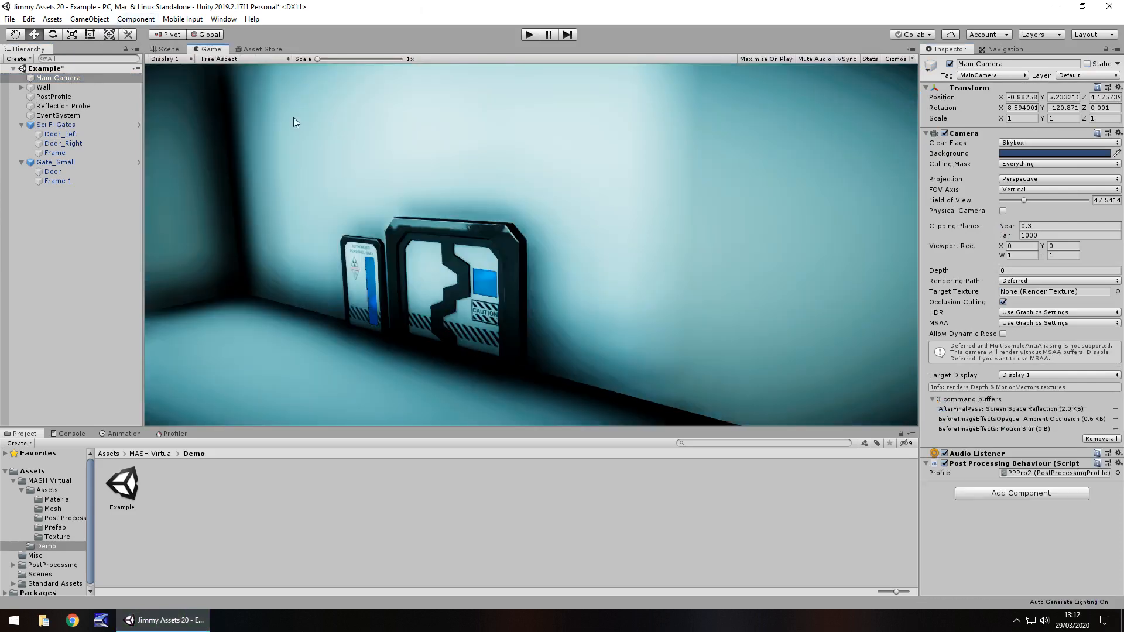
pyautogui.click(169, 49)
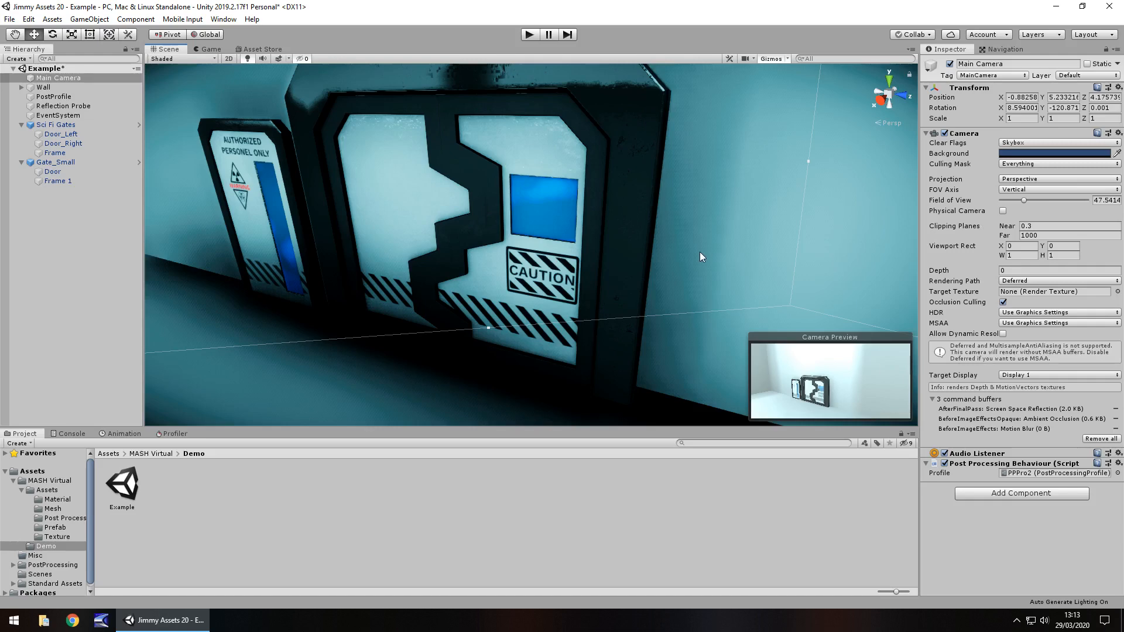
# Revisit the Sci Fi Doors store page, then return to the scene with the demo doors.
pyautogui.click(260, 49)
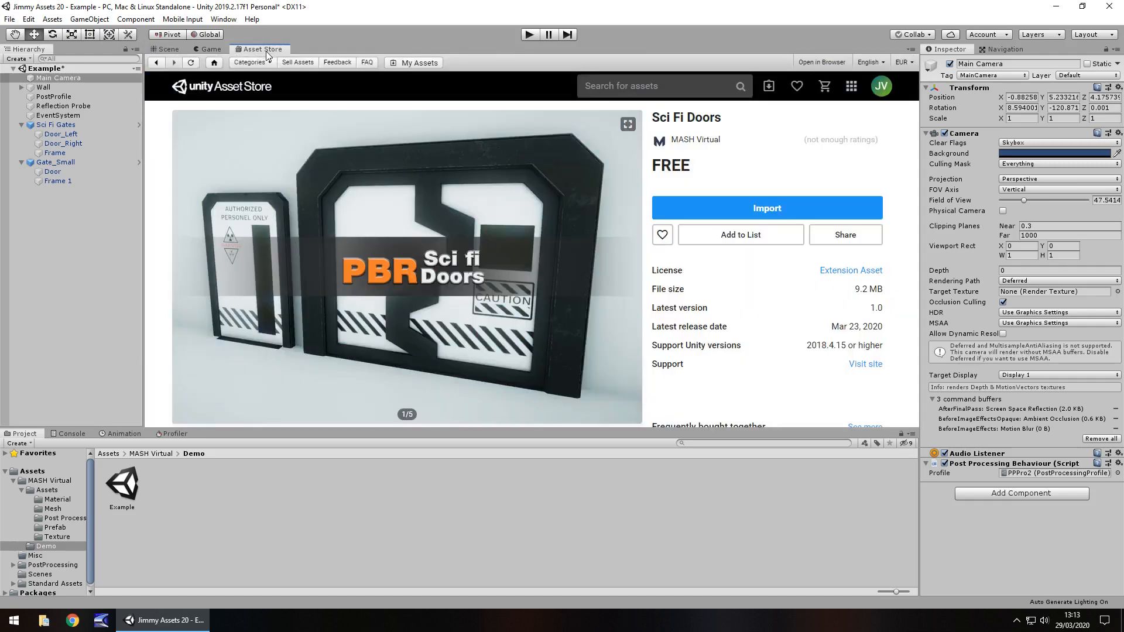
pyautogui.moveTo(951, 164)
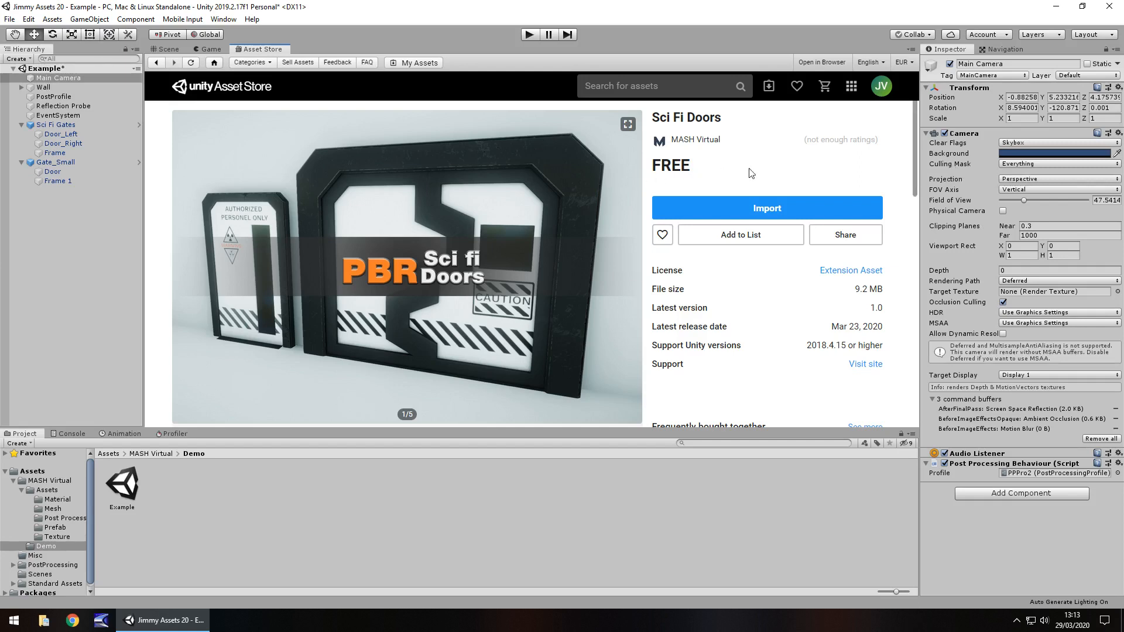
pyautogui.moveTo(764, 168)
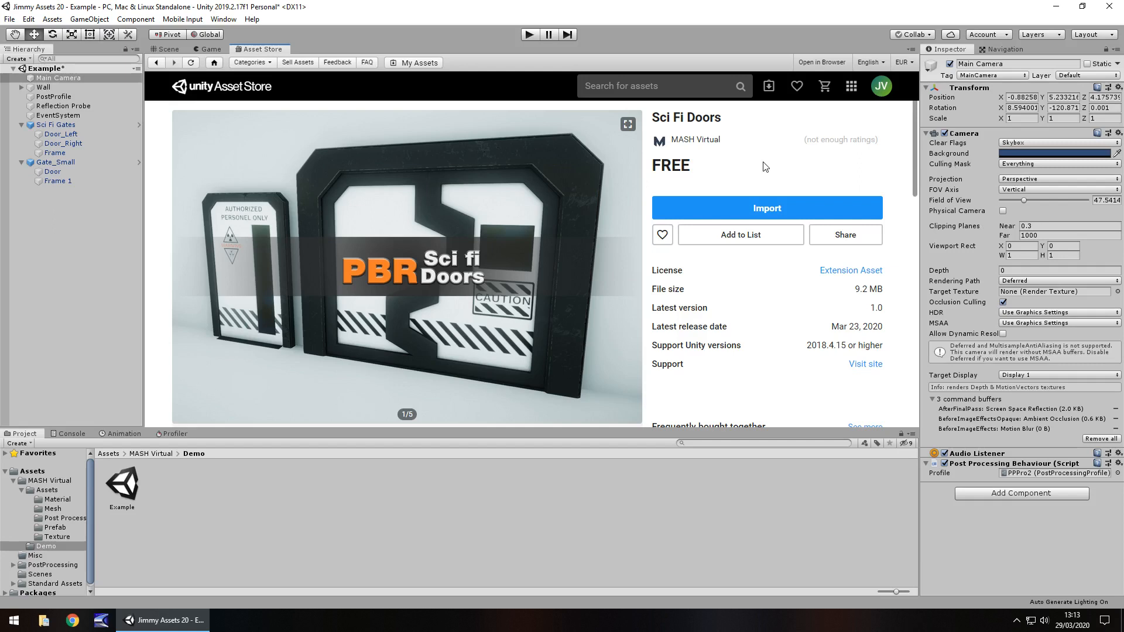
pyautogui.moveTo(865, 301)
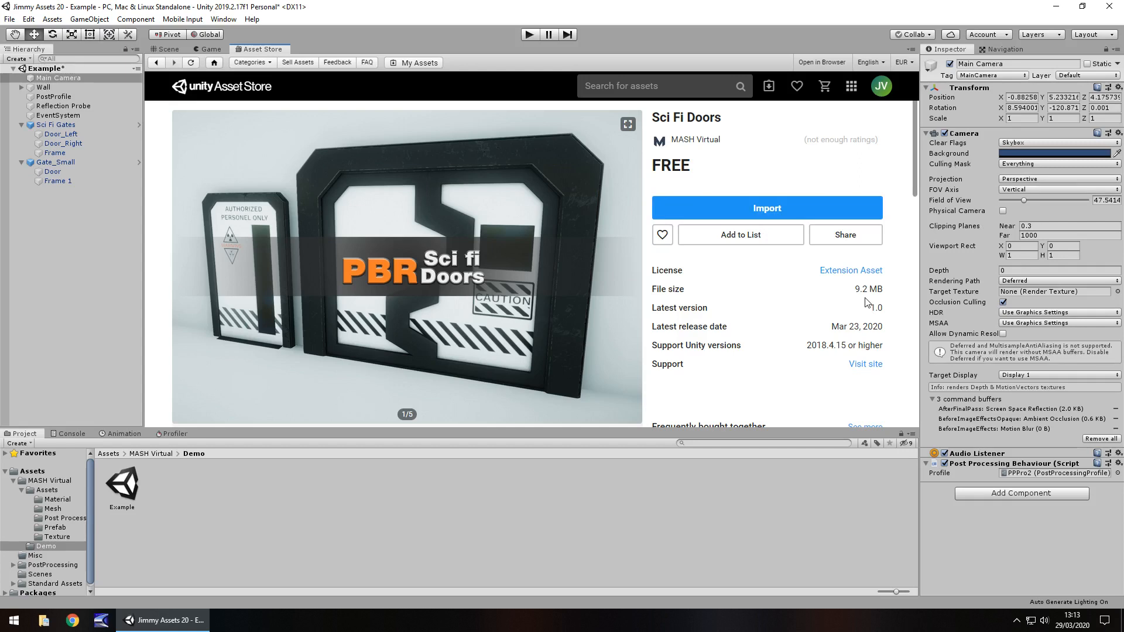
pyautogui.moveTo(863, 303)
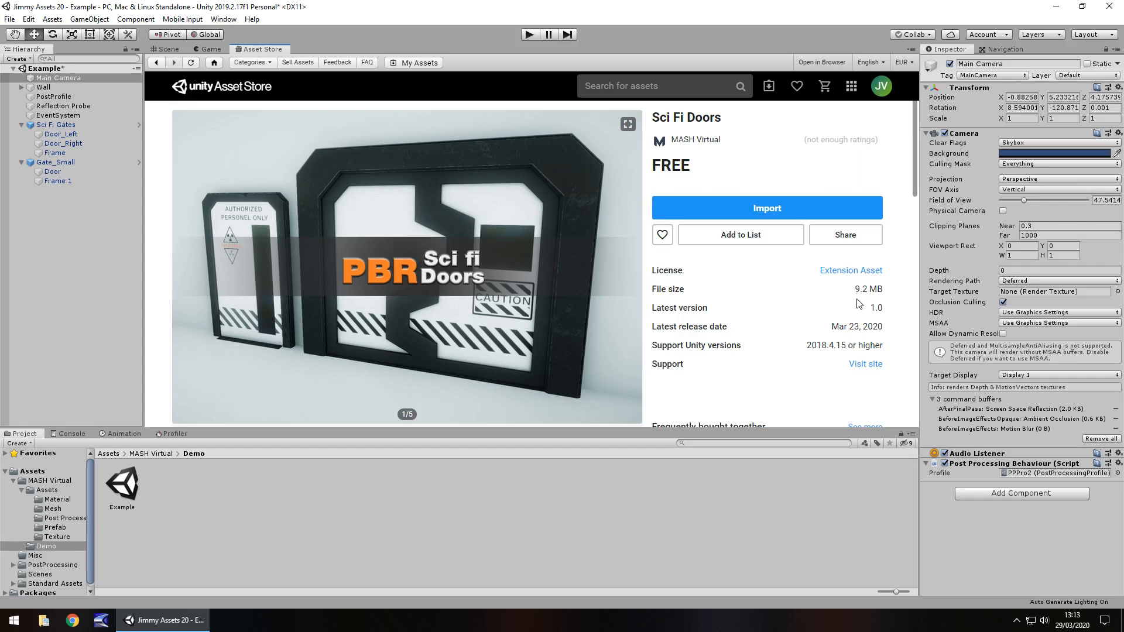
pyautogui.moveTo(820, 307)
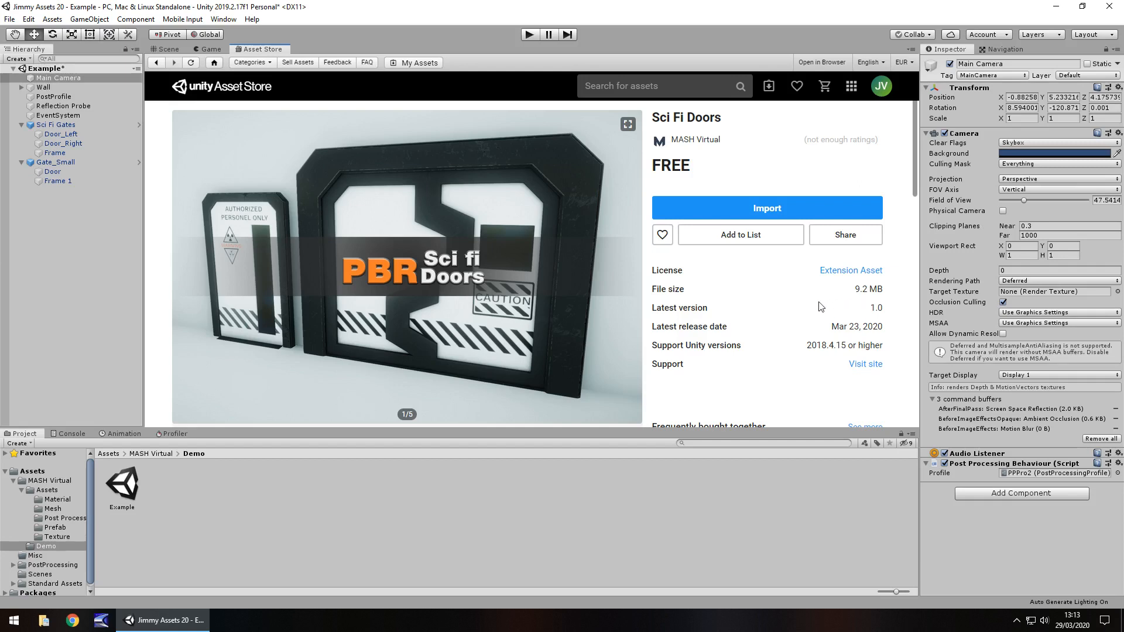
pyautogui.moveTo(793, 314)
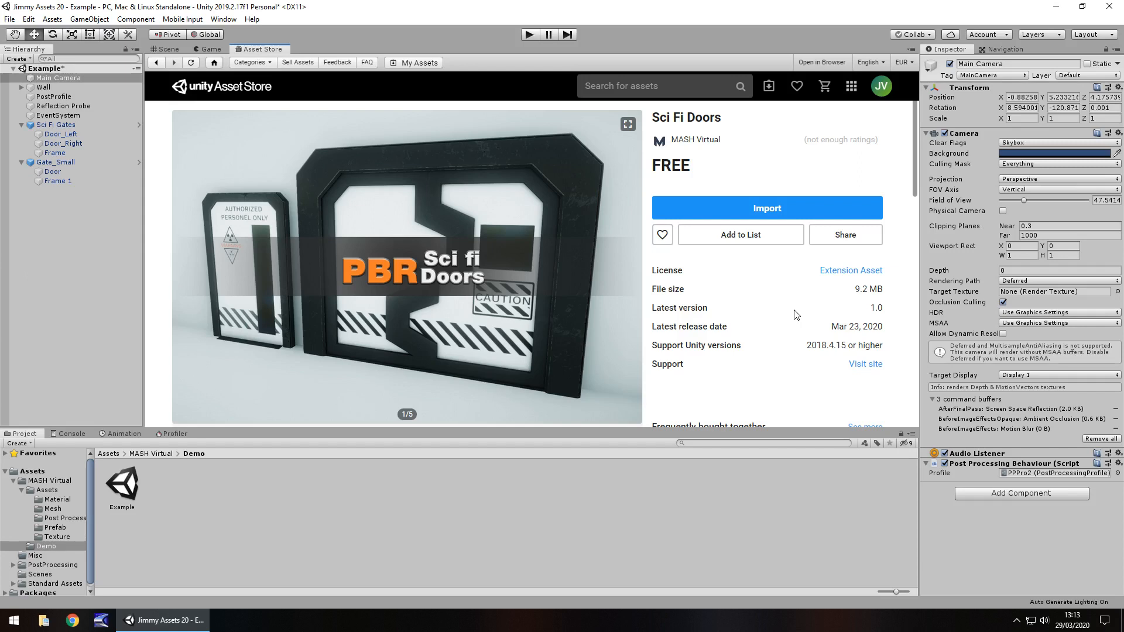
pyautogui.click(167, 49)
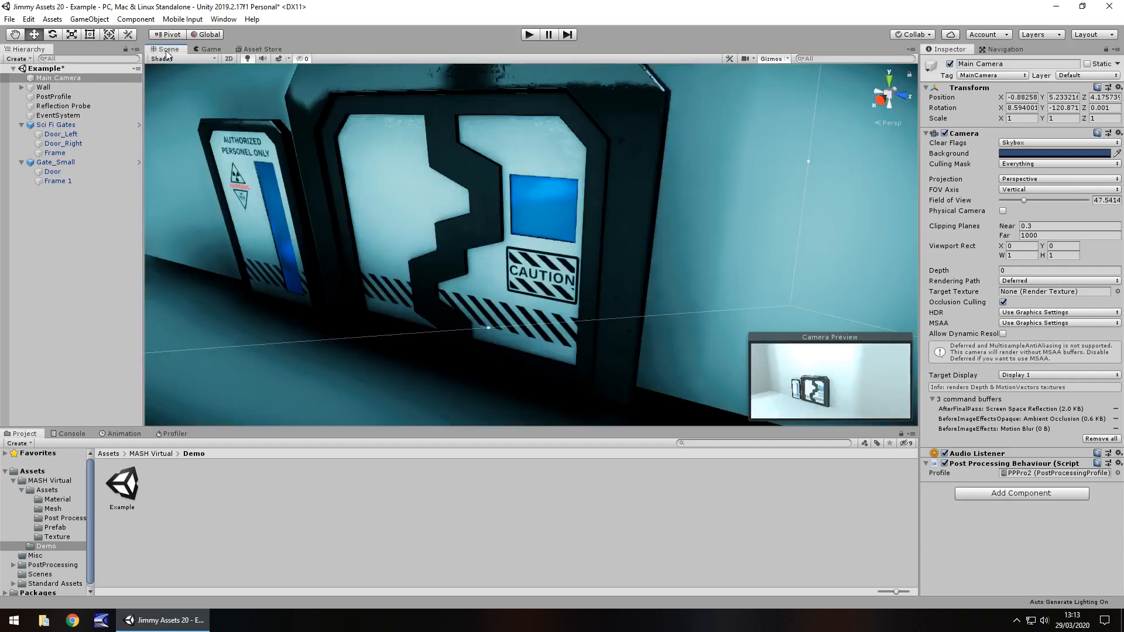
pyautogui.moveTo(328, 226)
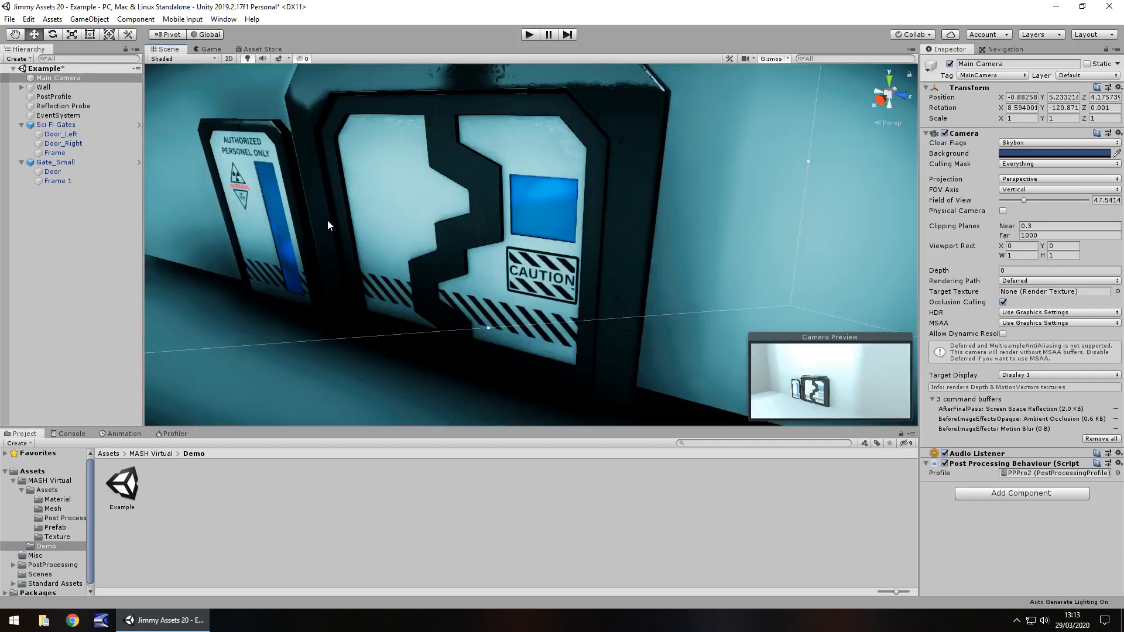
pyautogui.moveTo(400, 210)
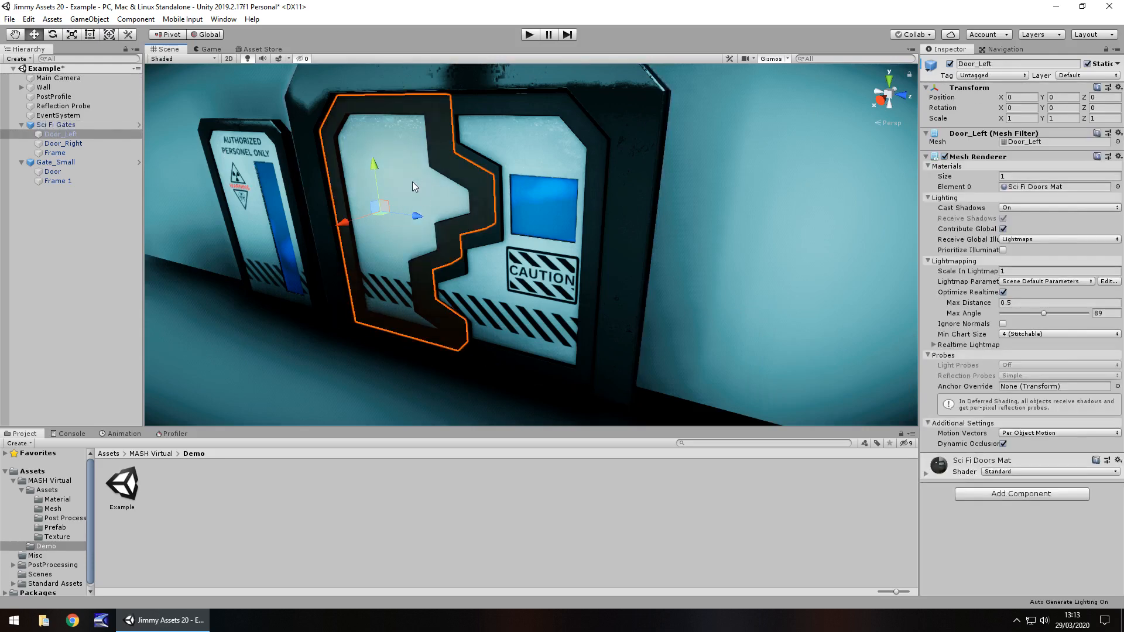
pyautogui.moveTo(987, 485)
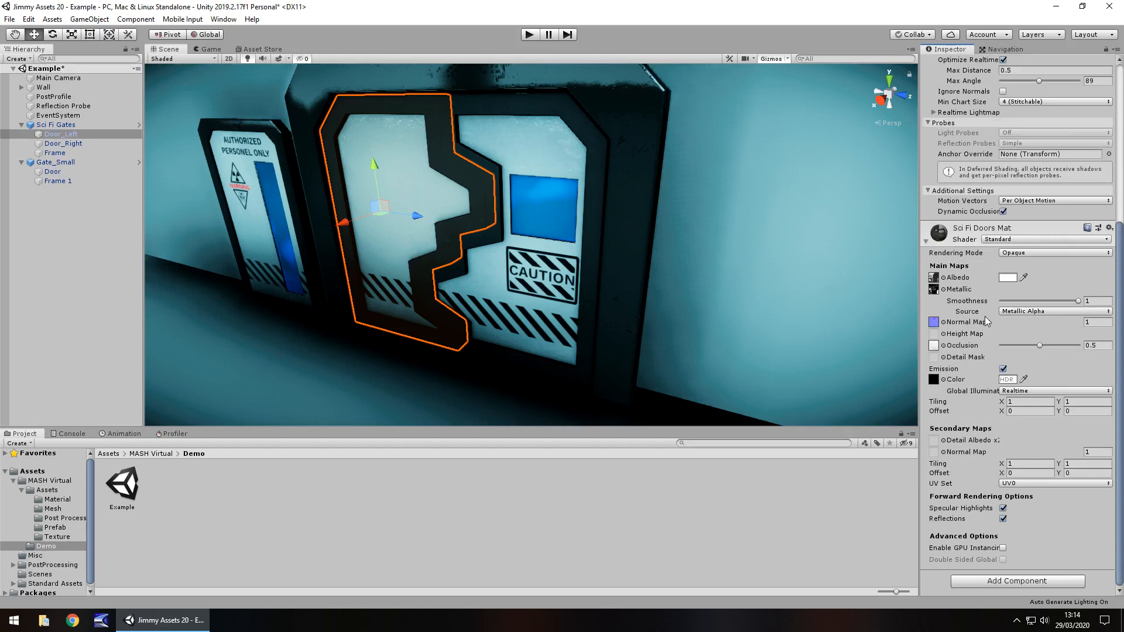
pyautogui.moveTo(1014, 294)
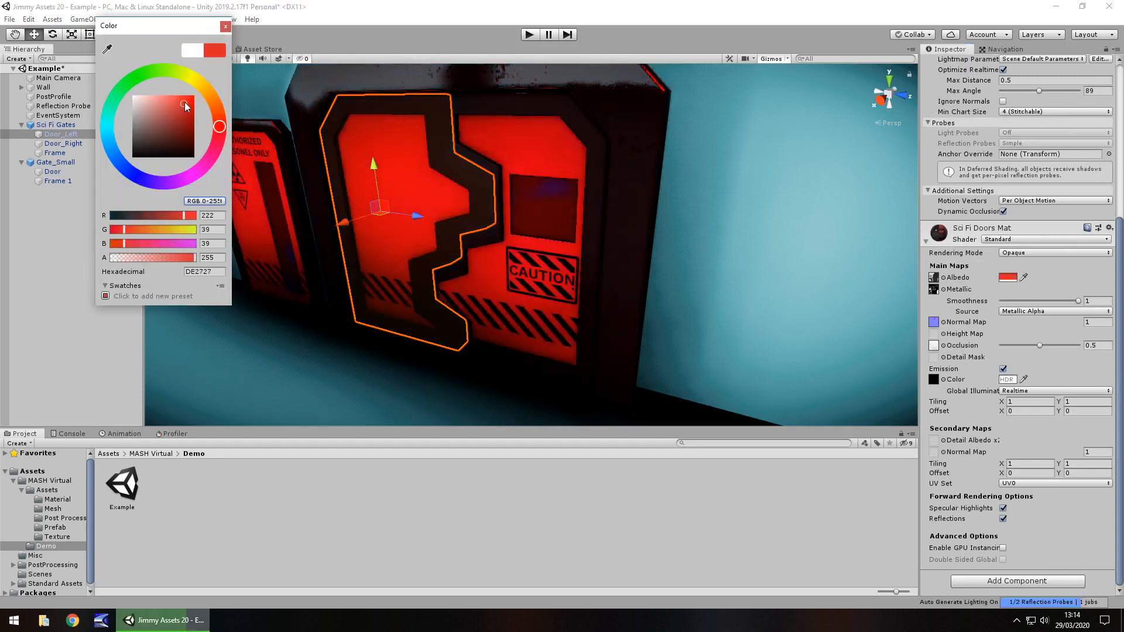
# Confirm red as the Sci Fi Doors material albedo and close the colour chooser.
pyautogui.click(225, 25)
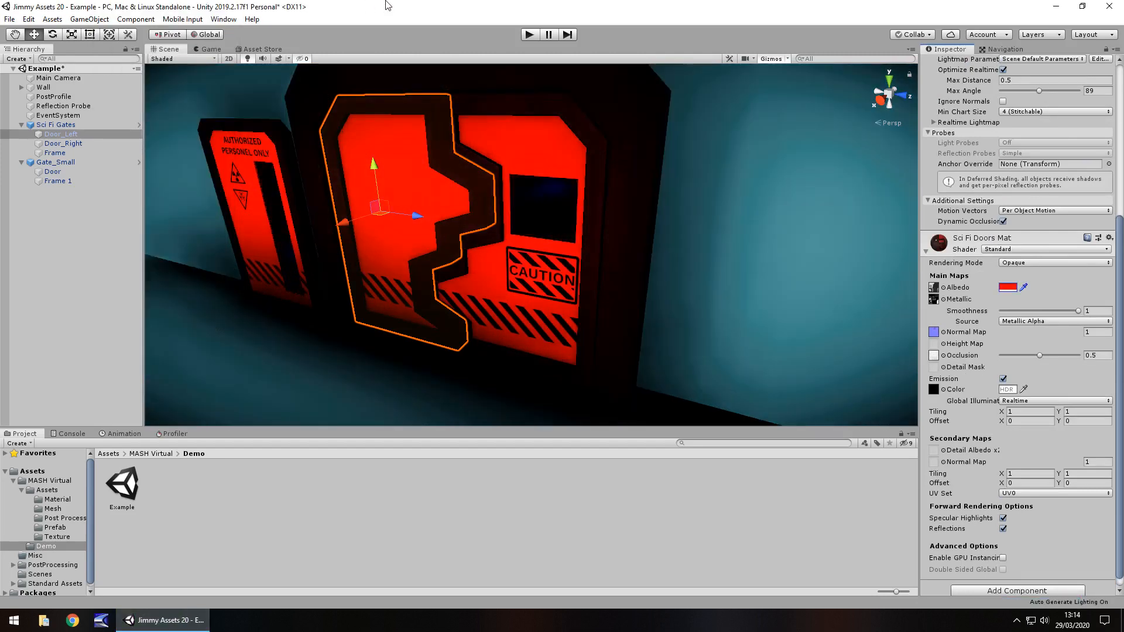
pyautogui.moveTo(378, 147)
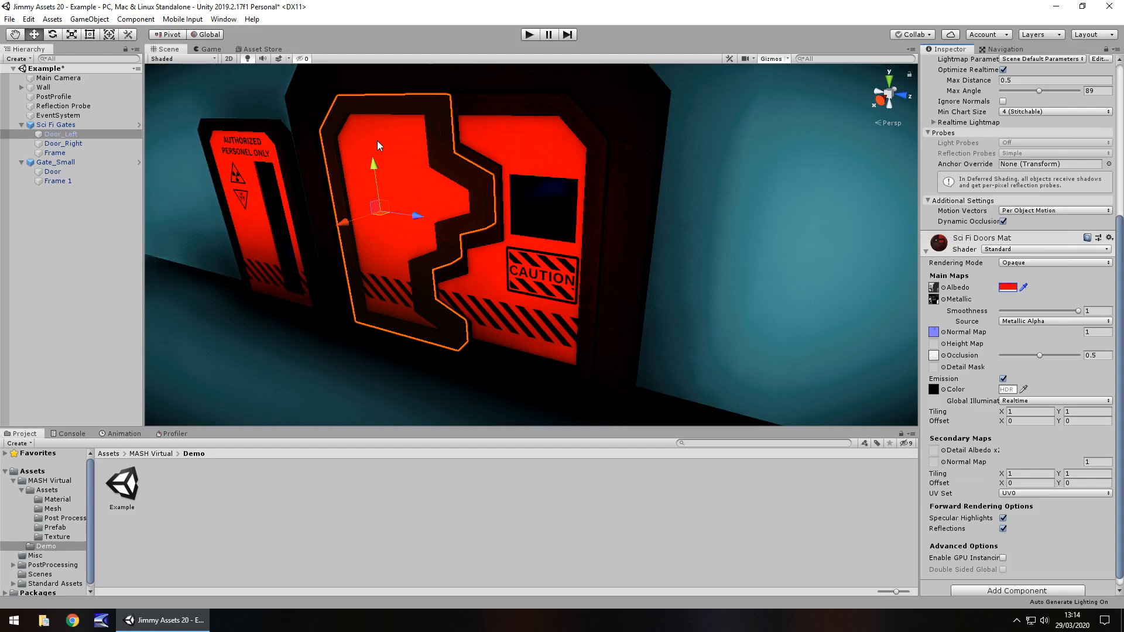
pyautogui.moveTo(564, 263)
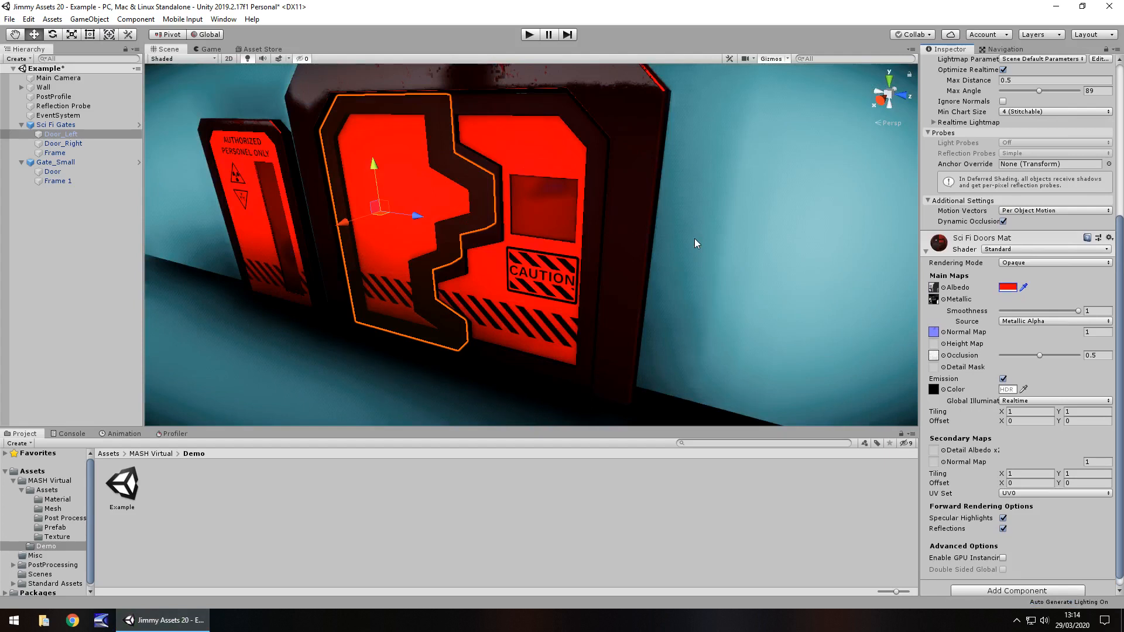
pyautogui.moveTo(775, 493)
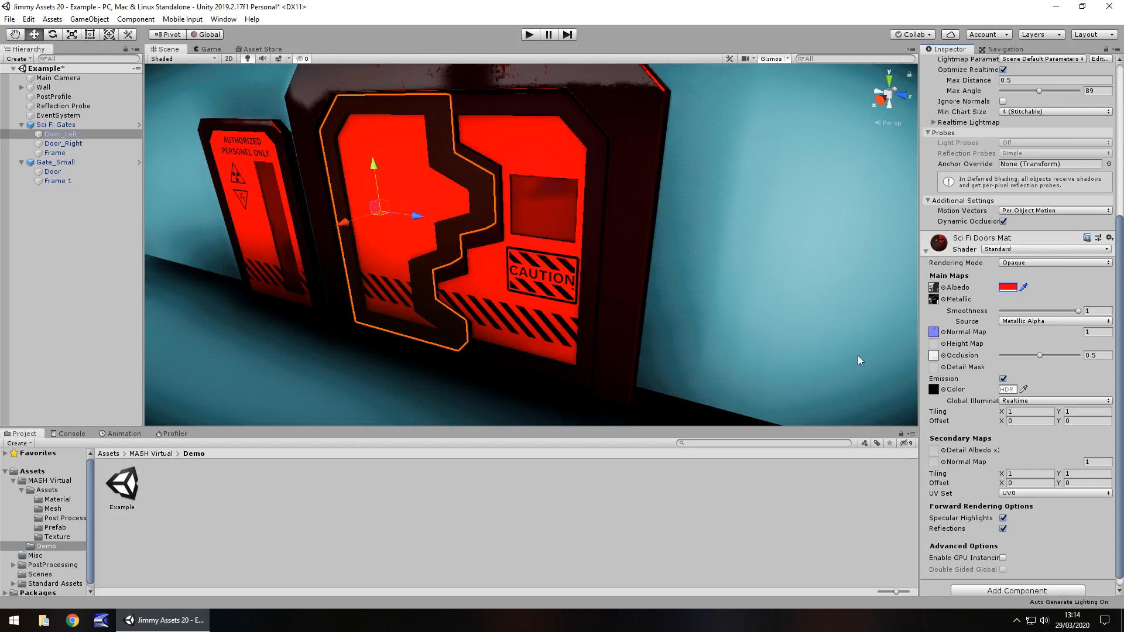
pyautogui.moveTo(746, 398)
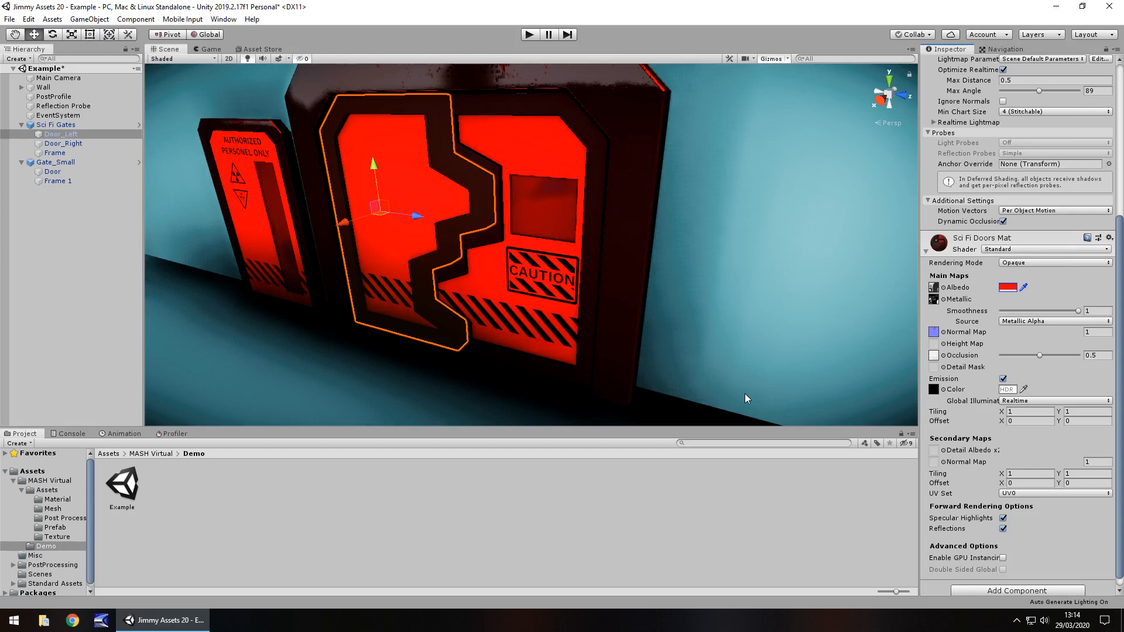
pyautogui.moveTo(58, 500)
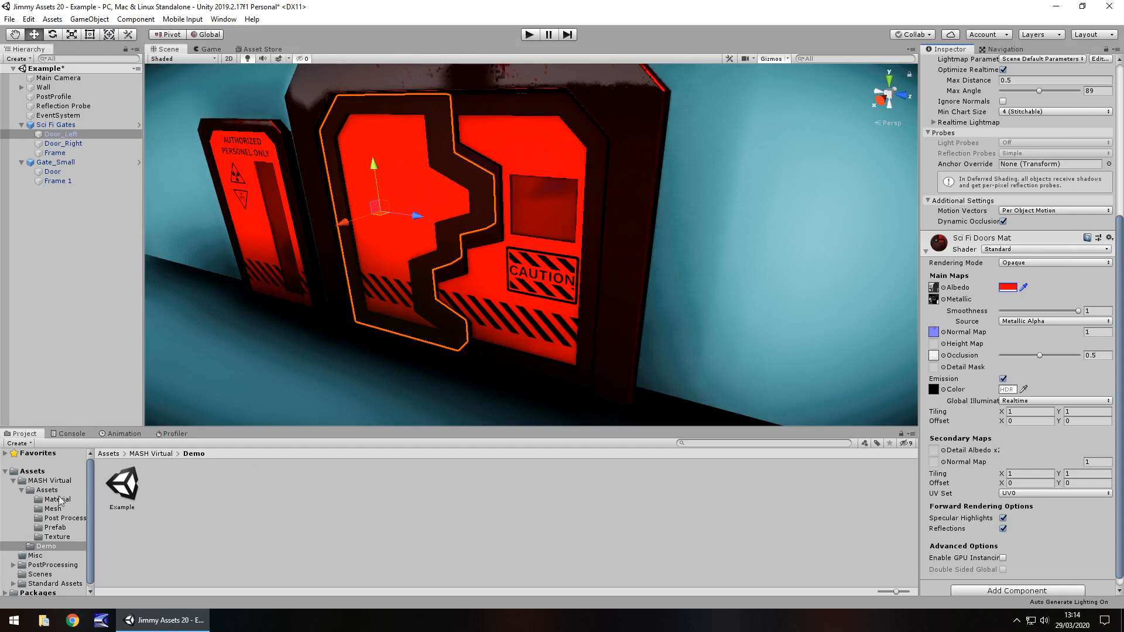
# Browse the Material, Post Processing, Assets and top-level MASH Virtual folders.
pyautogui.click(56, 499)
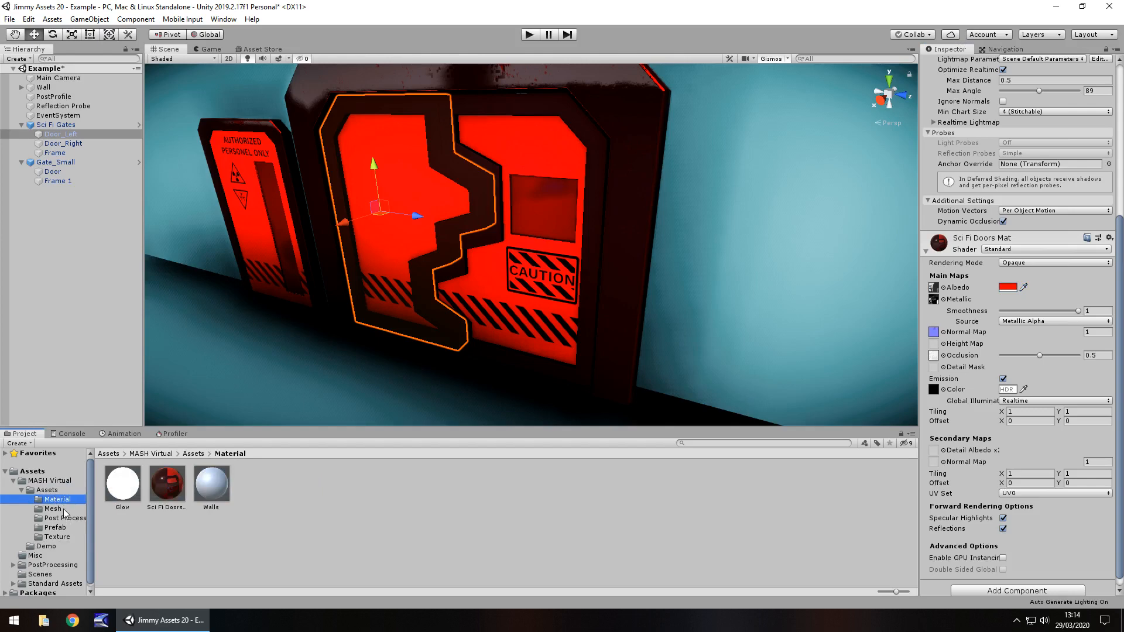
pyautogui.click(64, 519)
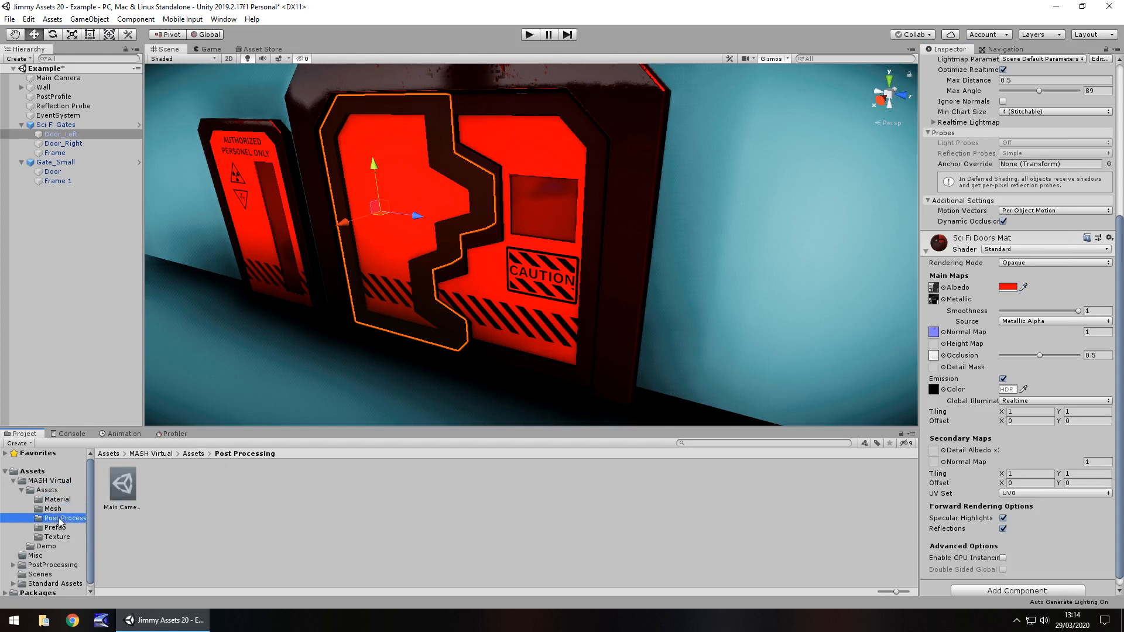
pyautogui.click(46, 489)
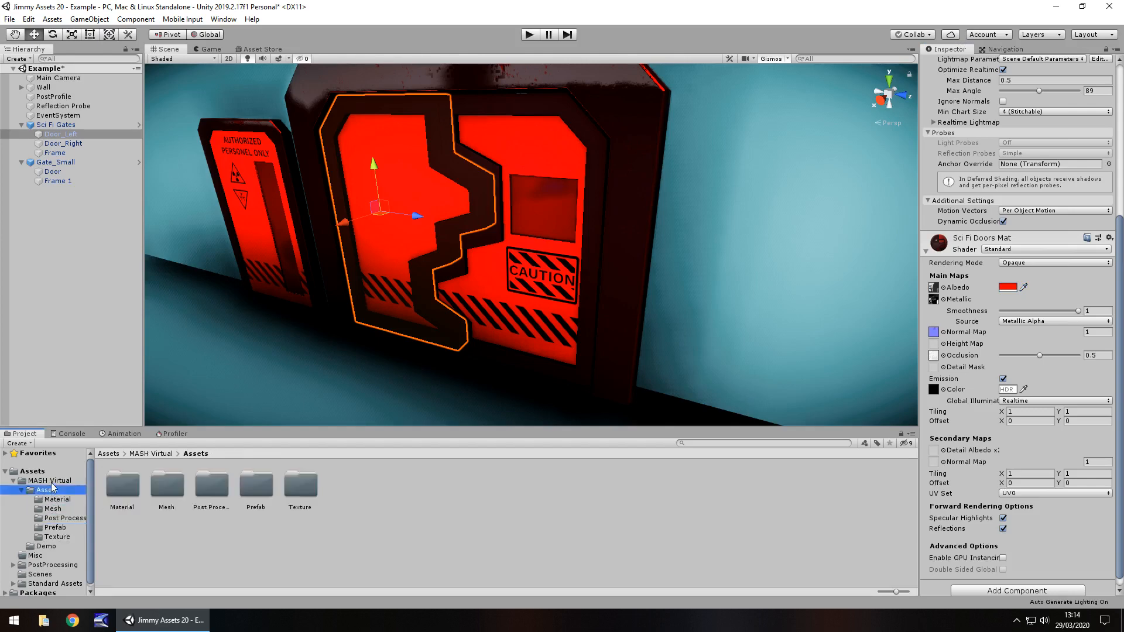
pyautogui.click(50, 480)
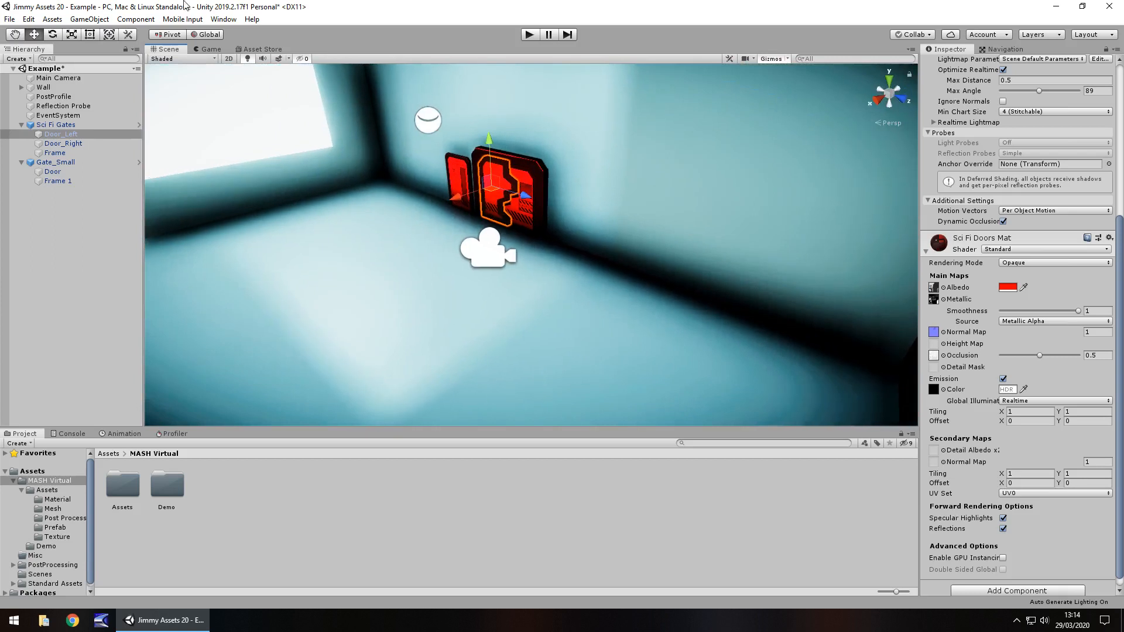
pyautogui.click(210, 50)
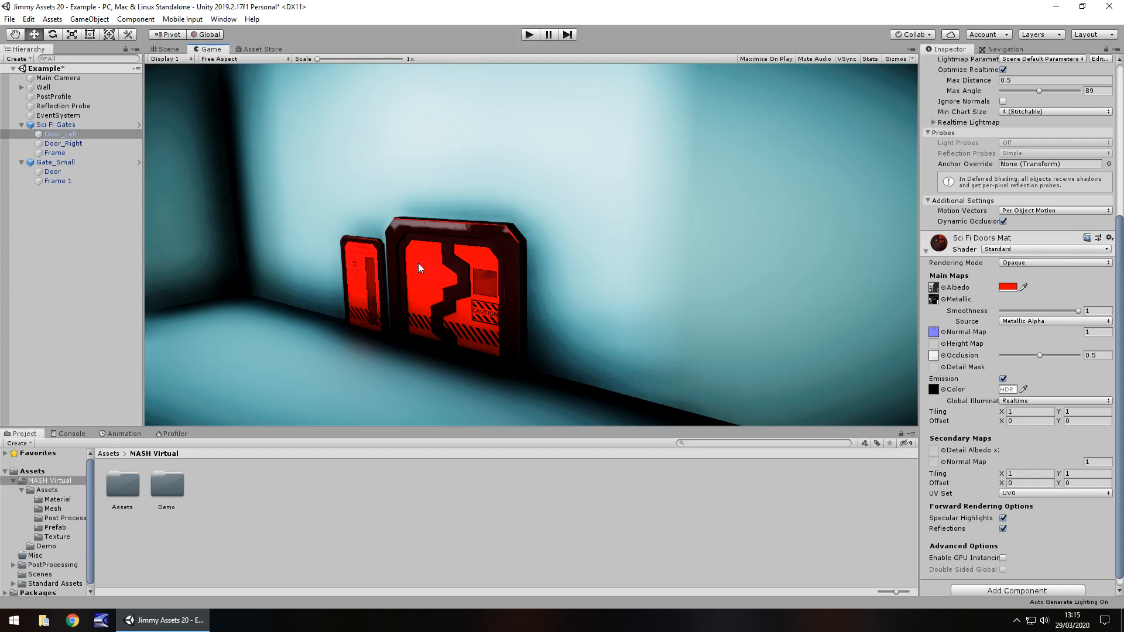
pyautogui.moveTo(447, 226)
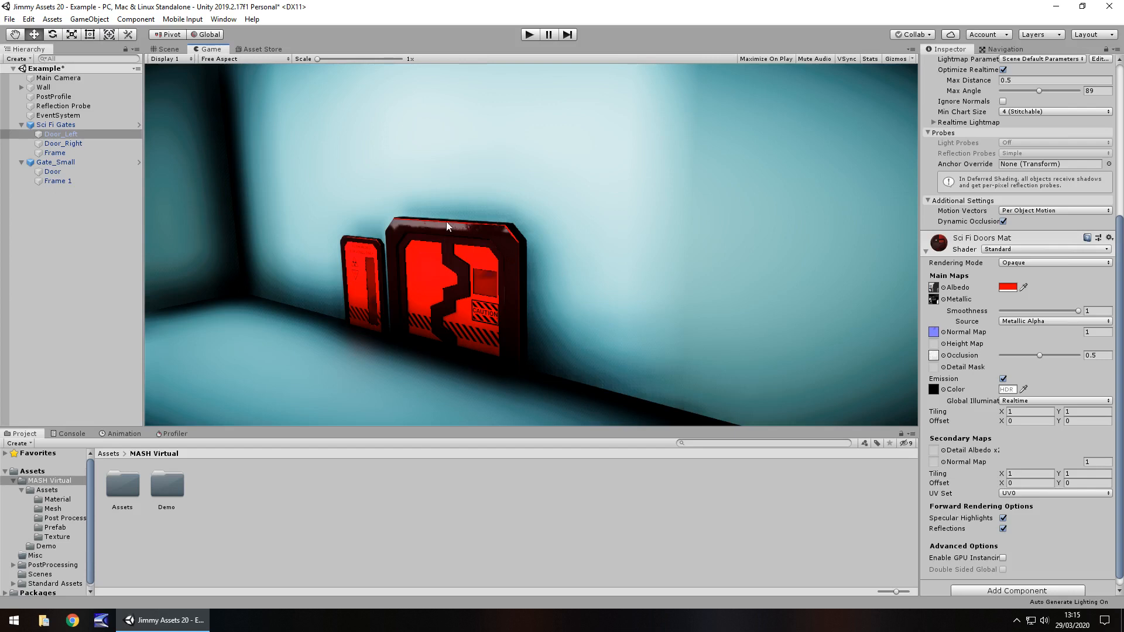
pyautogui.moveTo(451, 224)
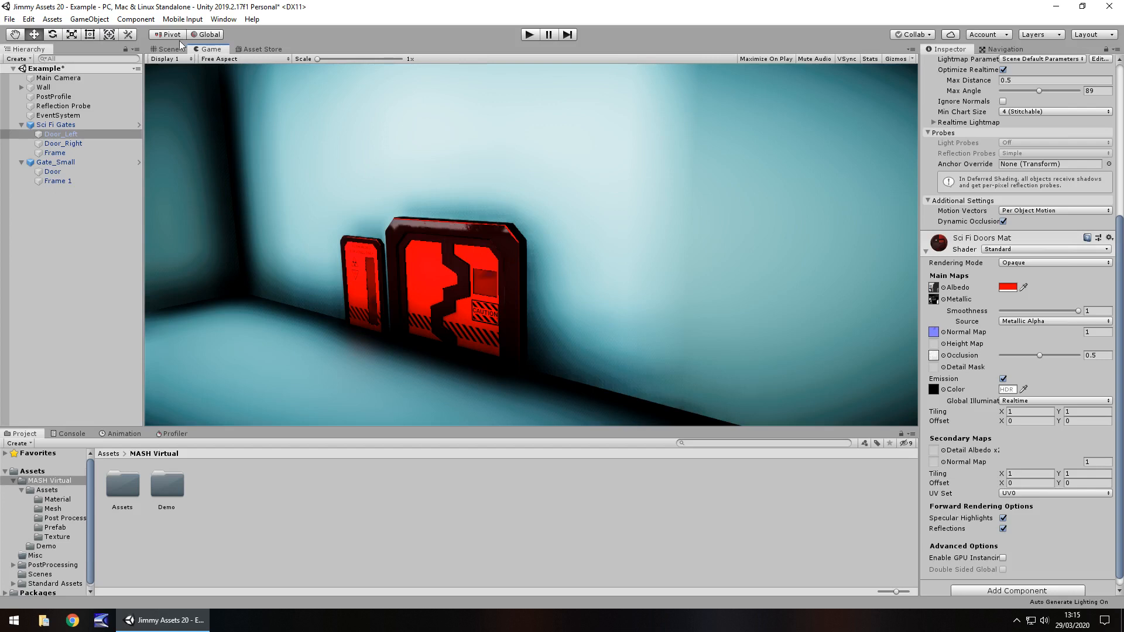
# Return to the Scene view and select the whole Sci Fi Gates object.
pyautogui.click(167, 49)
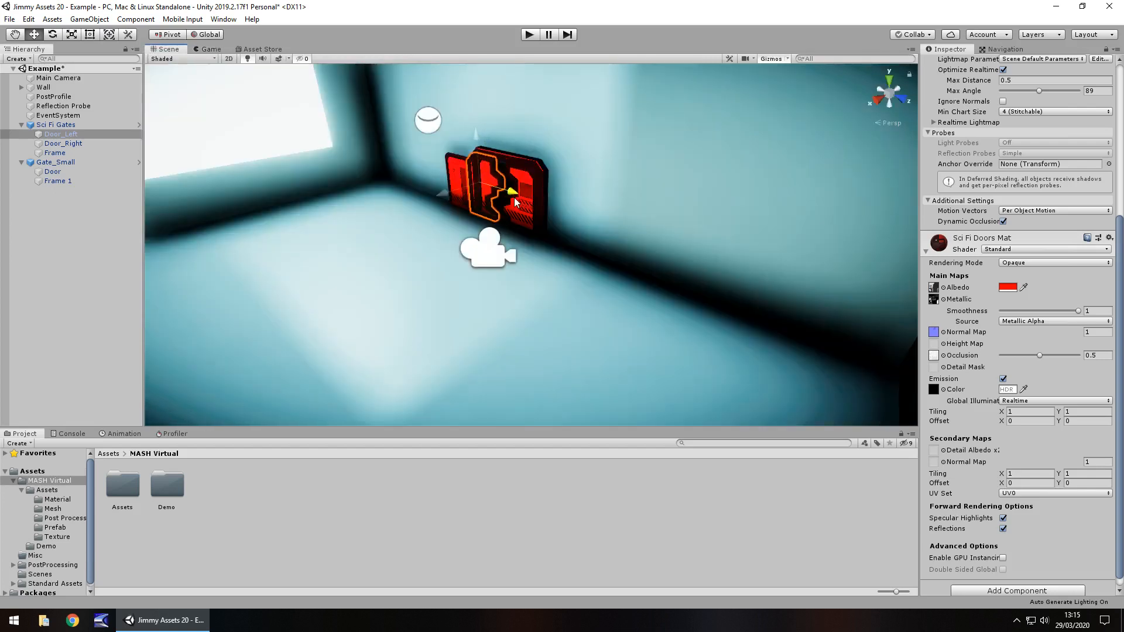
pyautogui.click(56, 124)
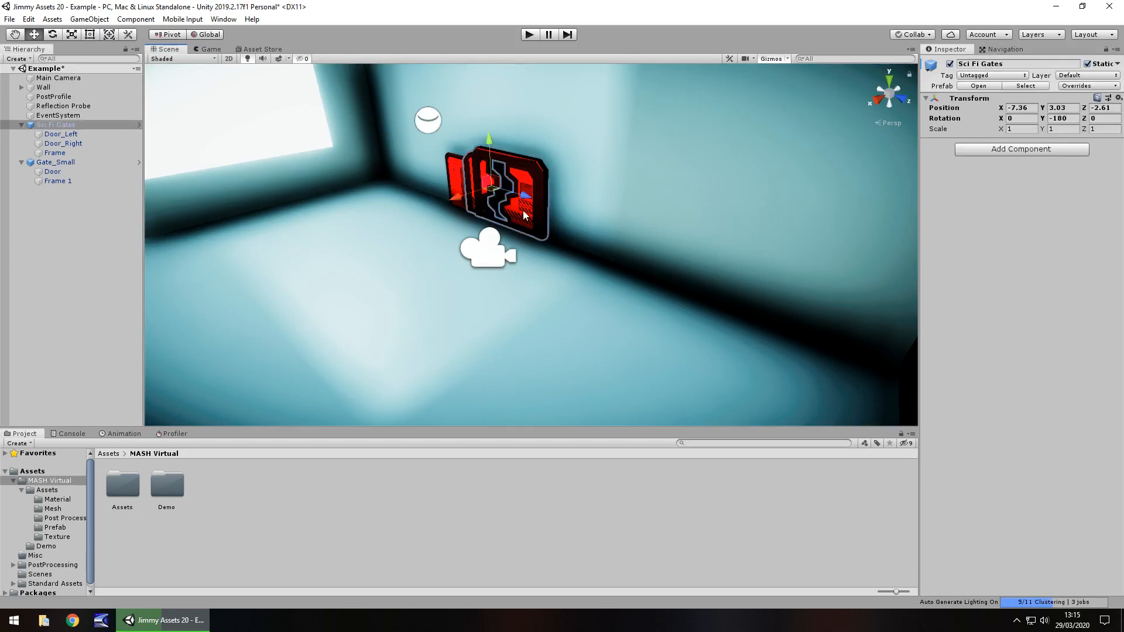